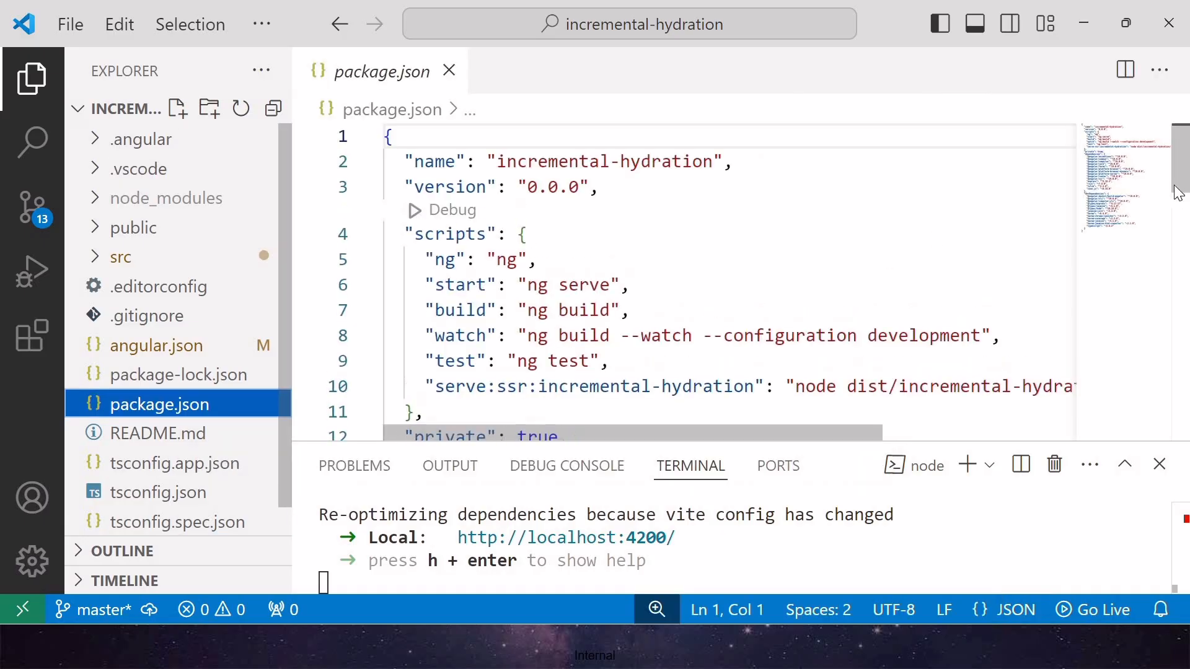
# - Expand the src and app folders in the Explorer
pyautogui.scroll(-3)
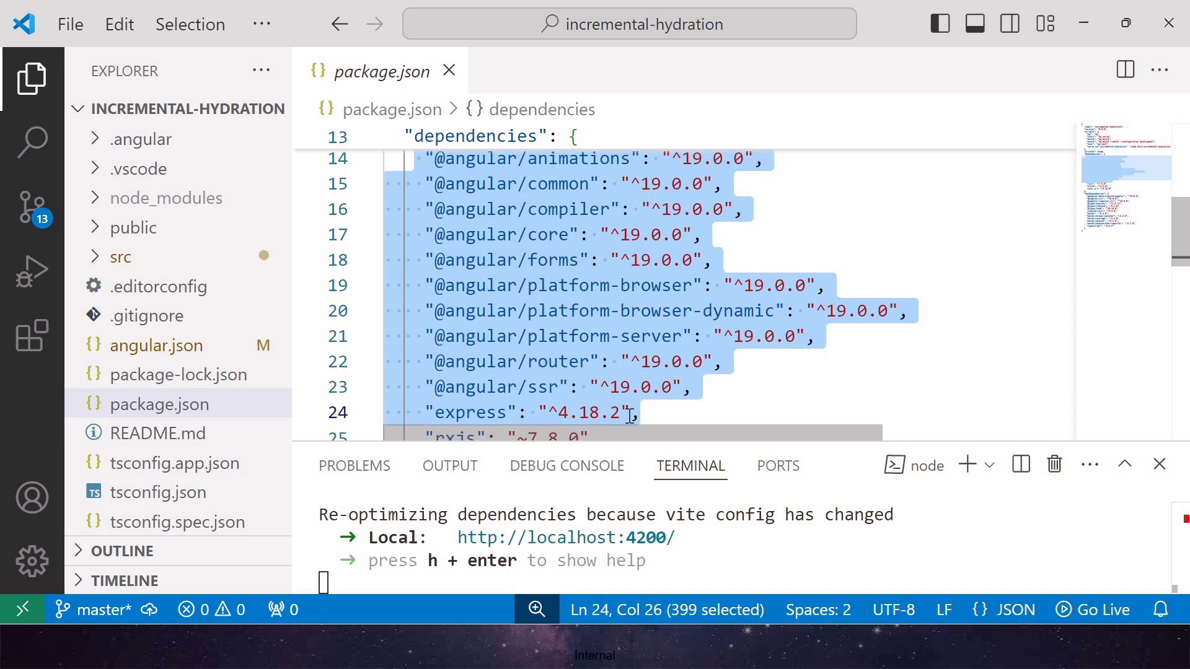
pyautogui.click(505, 312)
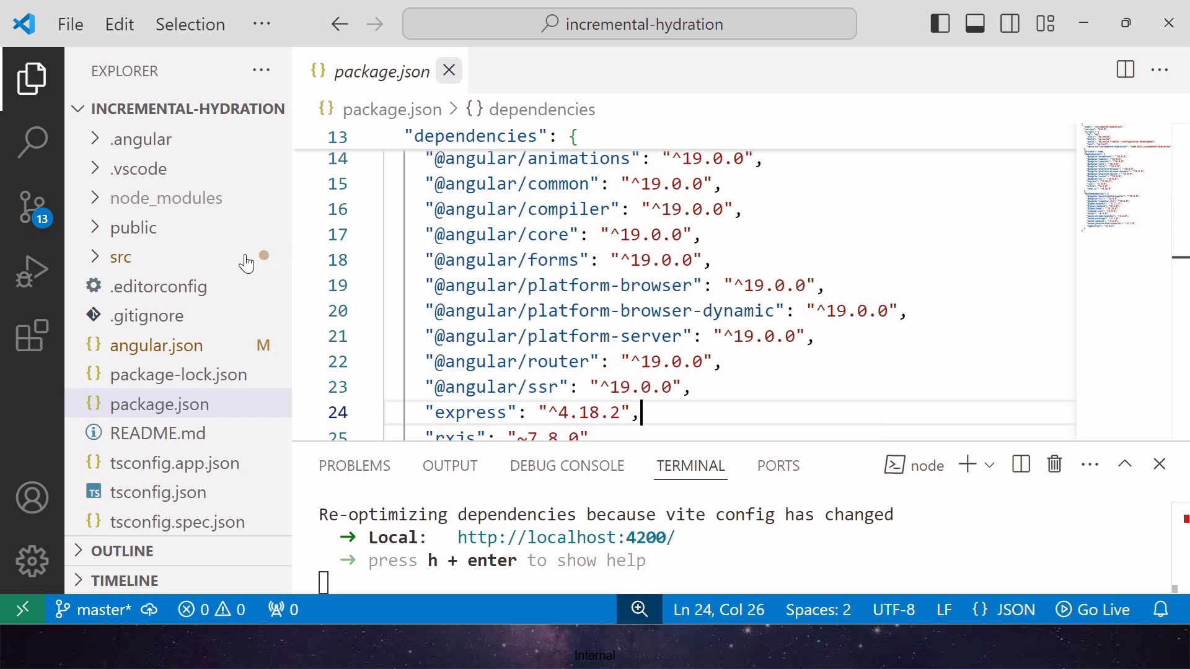
pyautogui.click(121, 256)
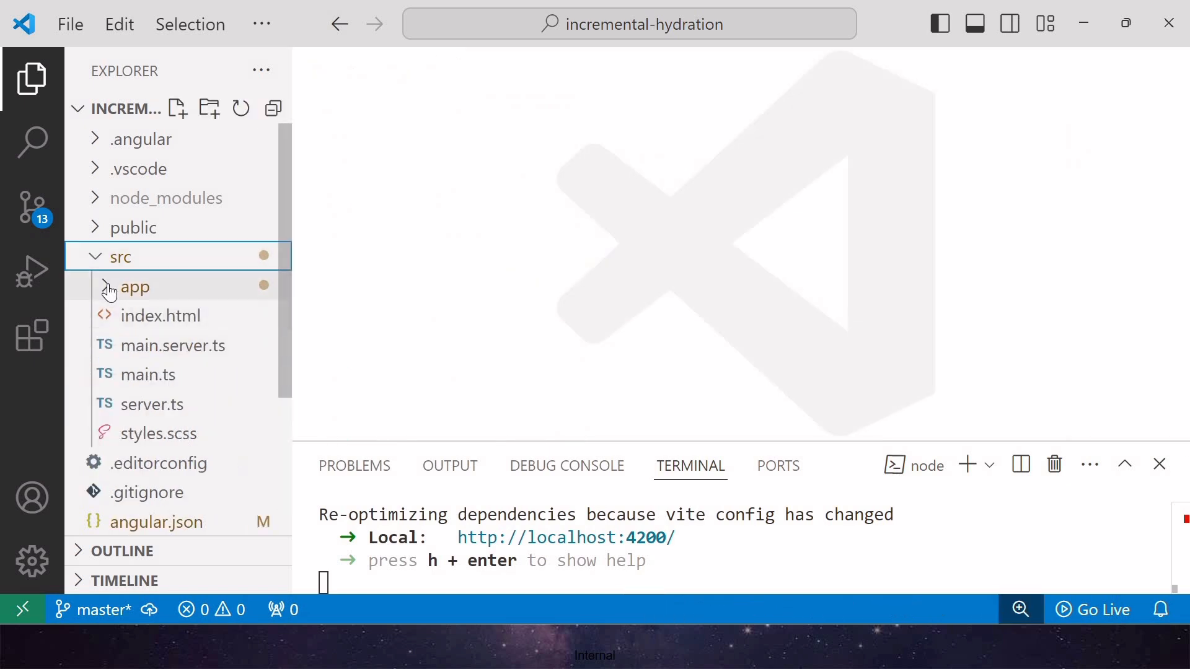
pyautogui.click(135, 287)
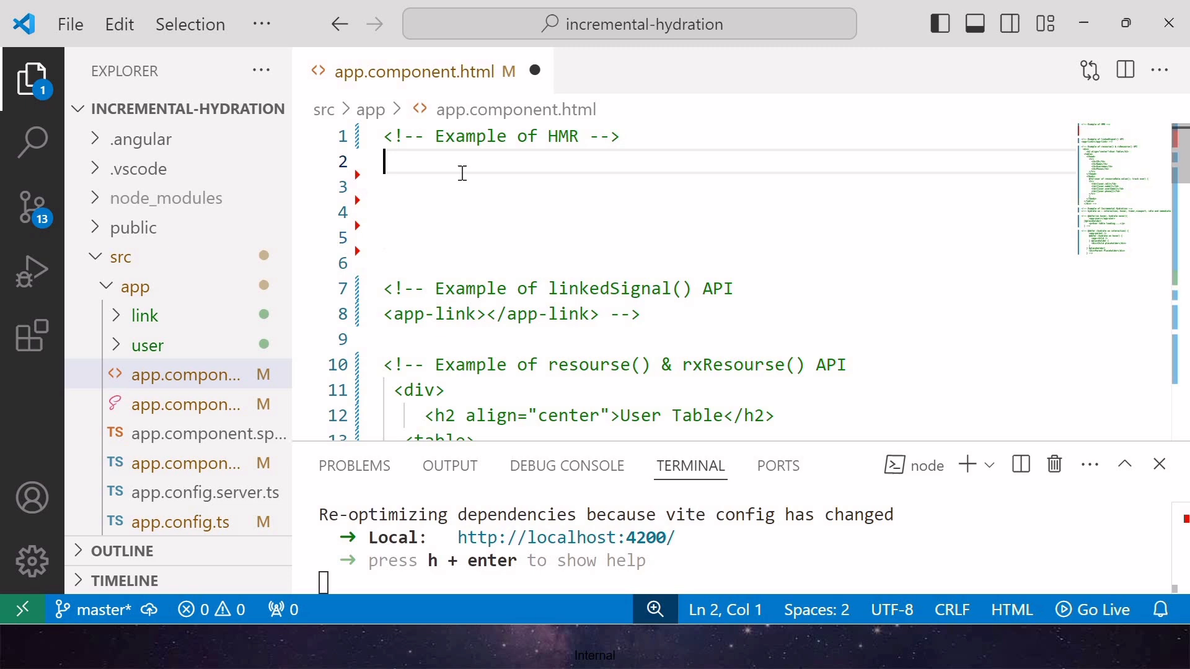
# - Add a centred div with a 'Hot Module Replacement' h1 heading in app.component.html
pyautogui.write('<div align = "">')
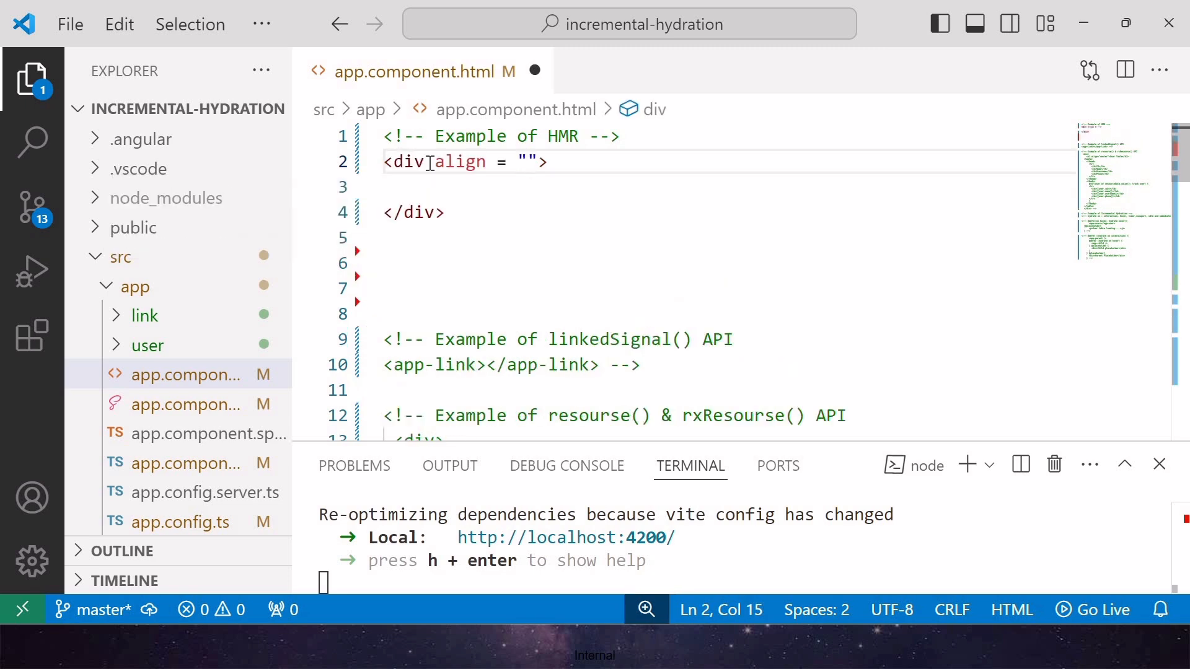
pyautogui.write('h1>h</h1>')
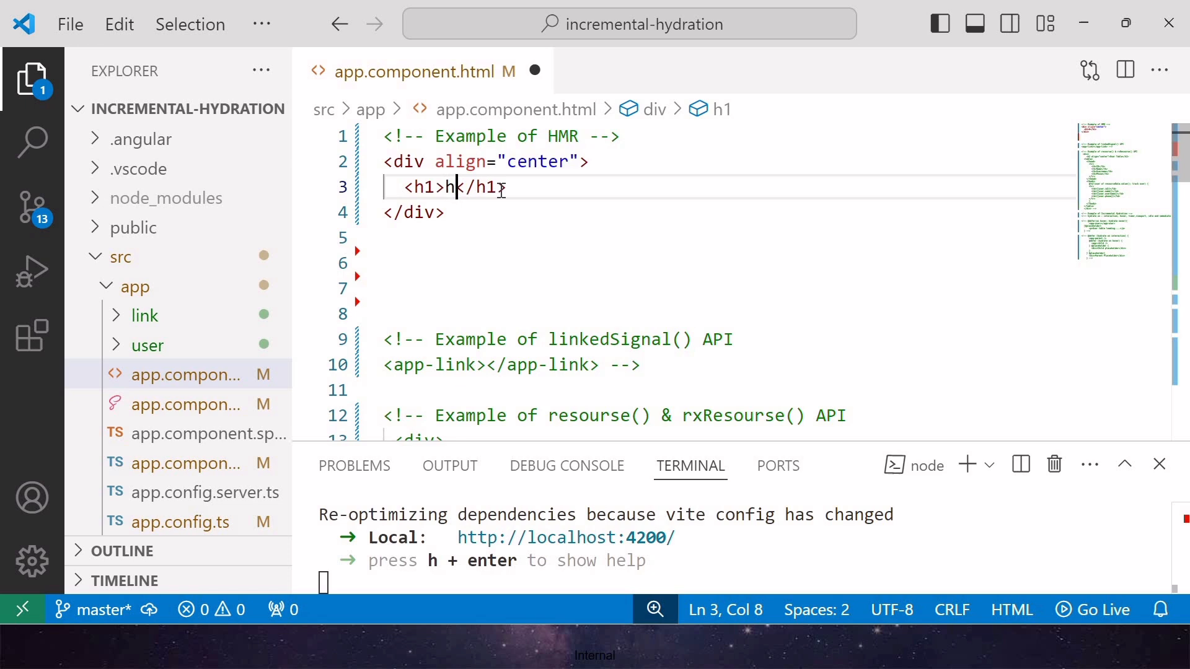
pyautogui.write('ot Module Replacement')
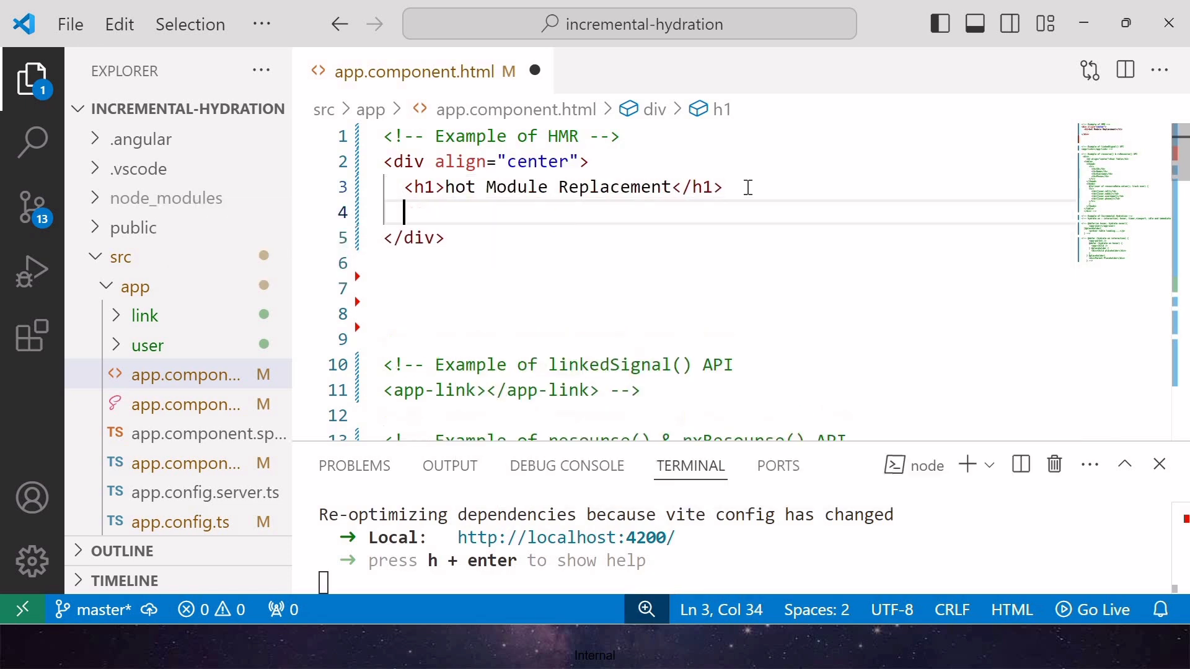
pyautogui.write('in')
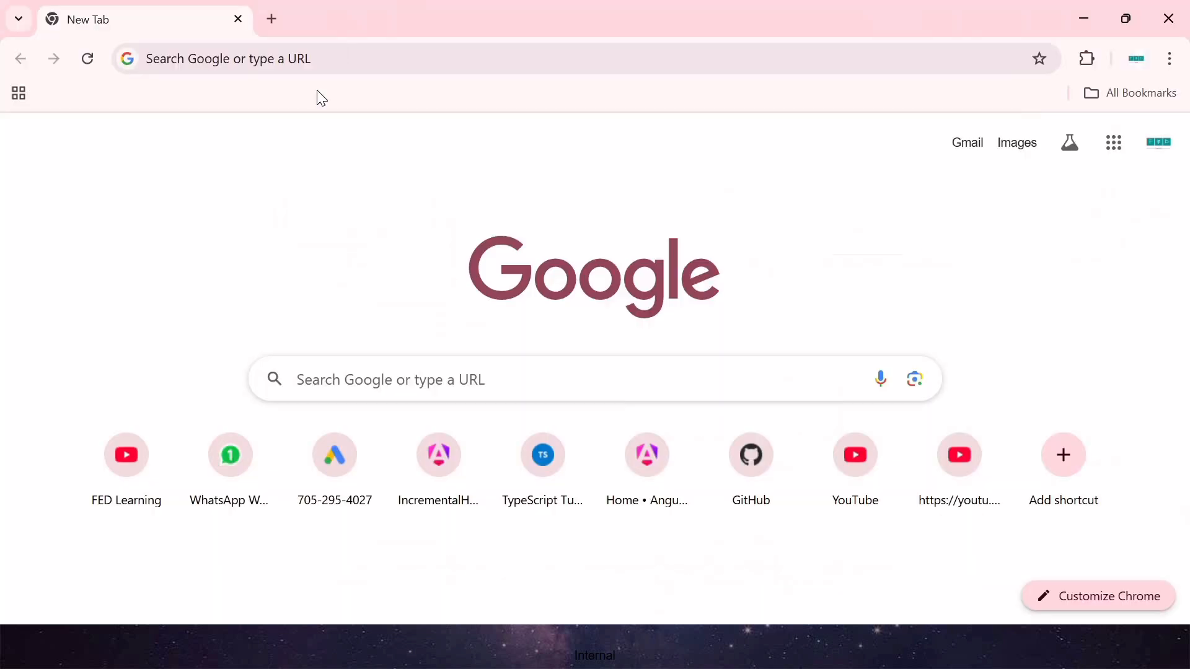
# - Load localhost:4200 in Chrome and enter 'HMR updates' in the page's text box
pyautogui.write('localhost:4200')
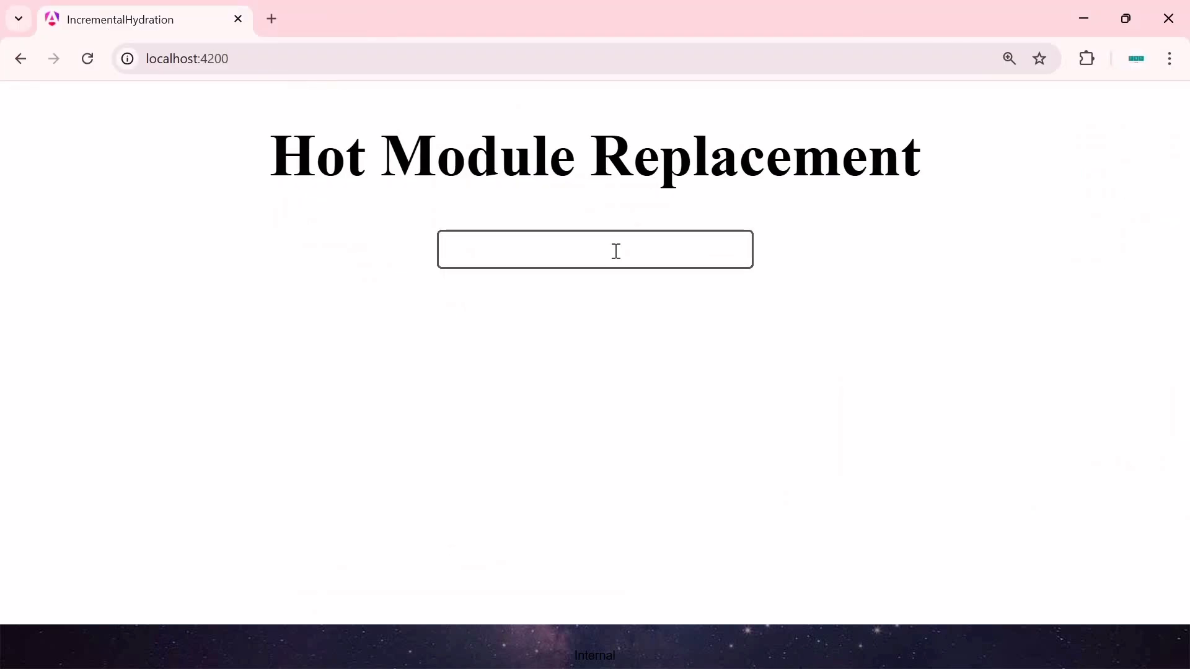
pyautogui.click(594, 250)
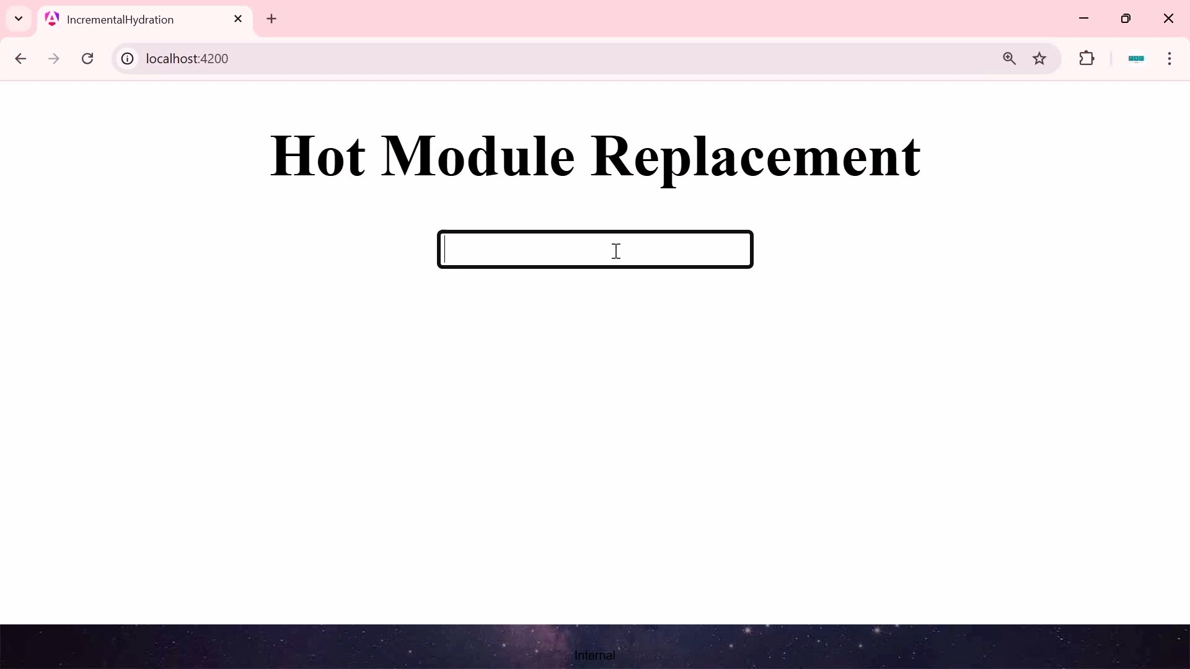
pyautogui.write('HM')
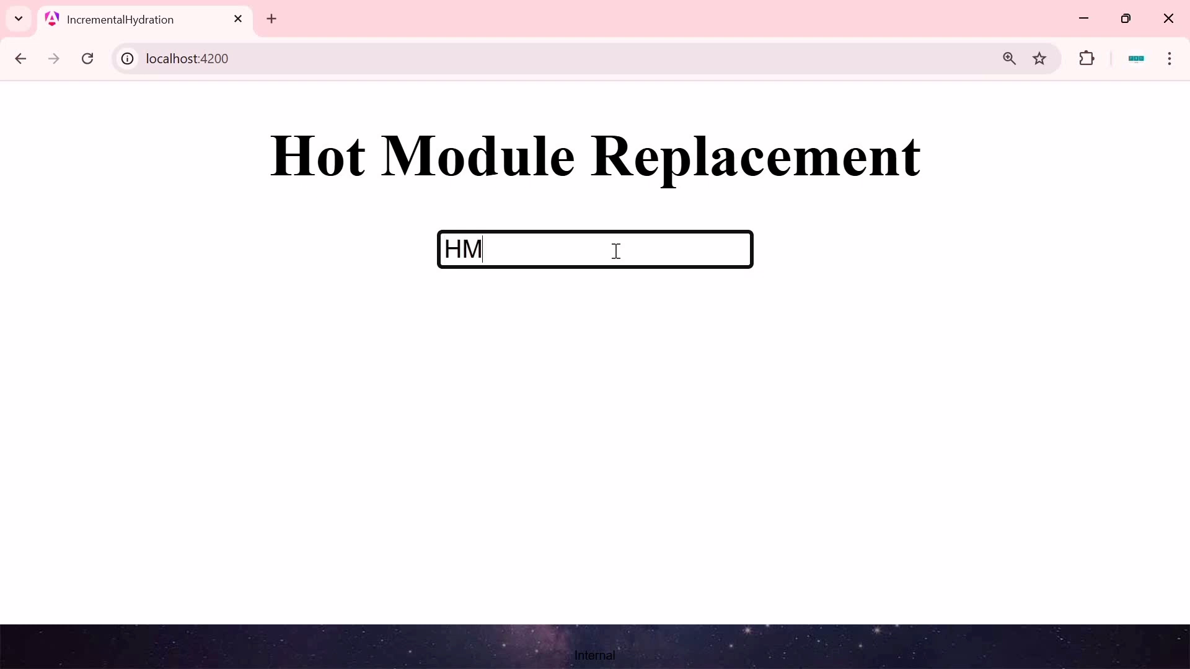
pyautogui.write('R updates')
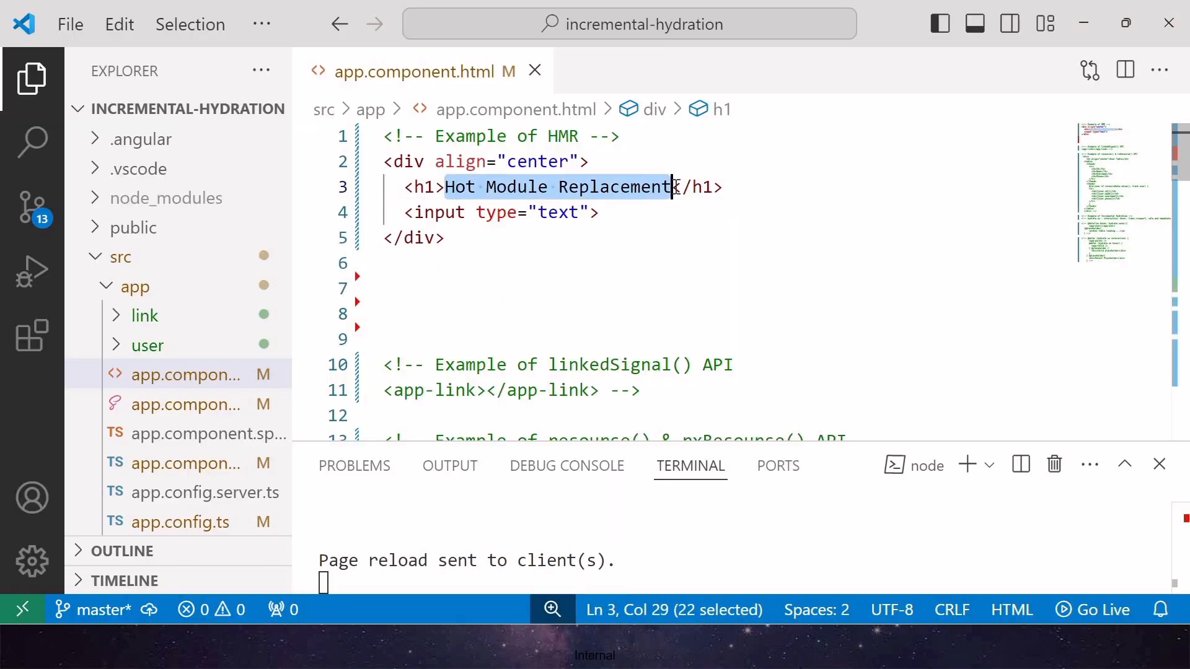
# - Replace the h1 heading text with 'Example of HMR'
pyautogui.write('Example')
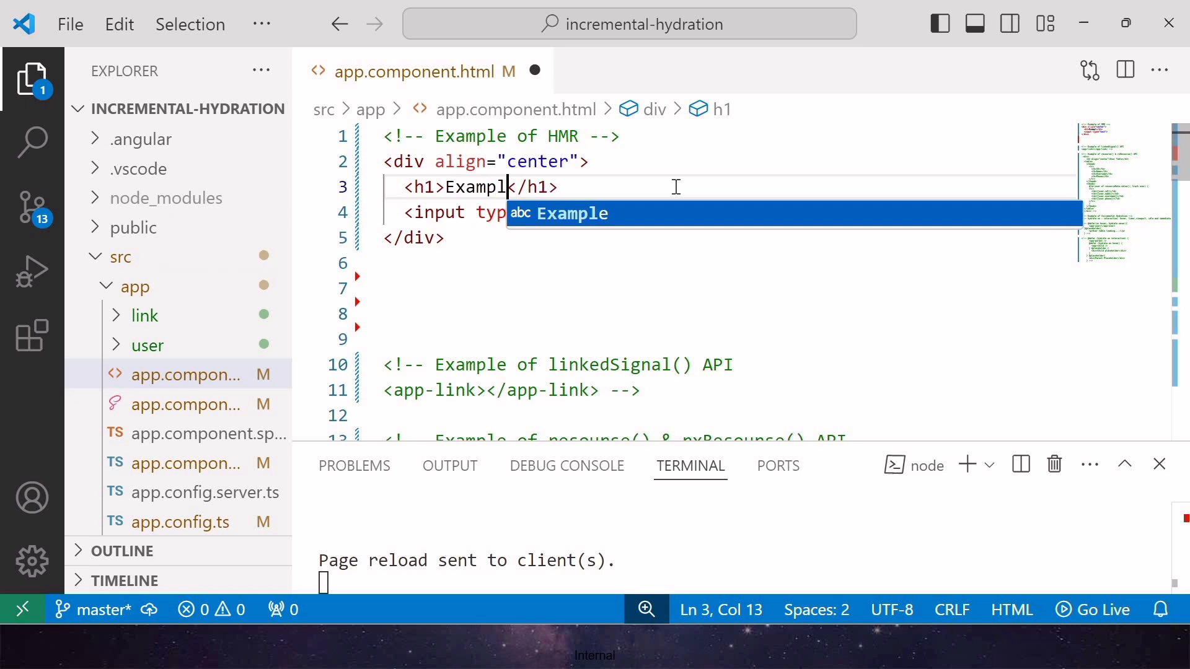
pyautogui.write('of HMR')
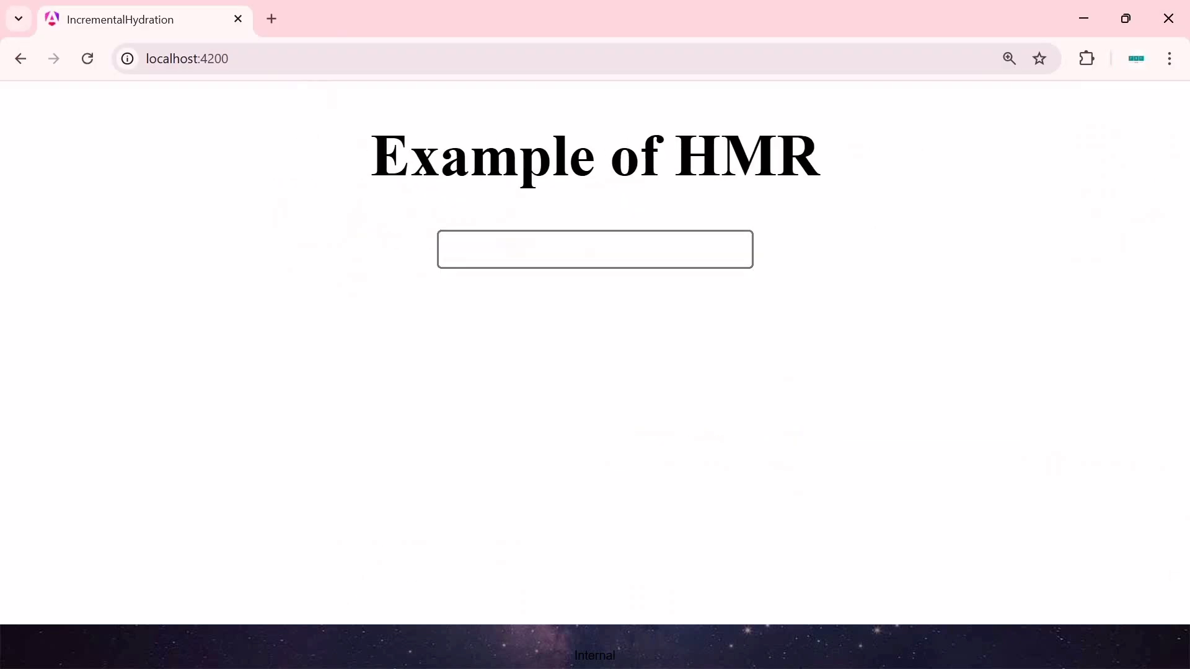
pyautogui.moveTo(876, 235)
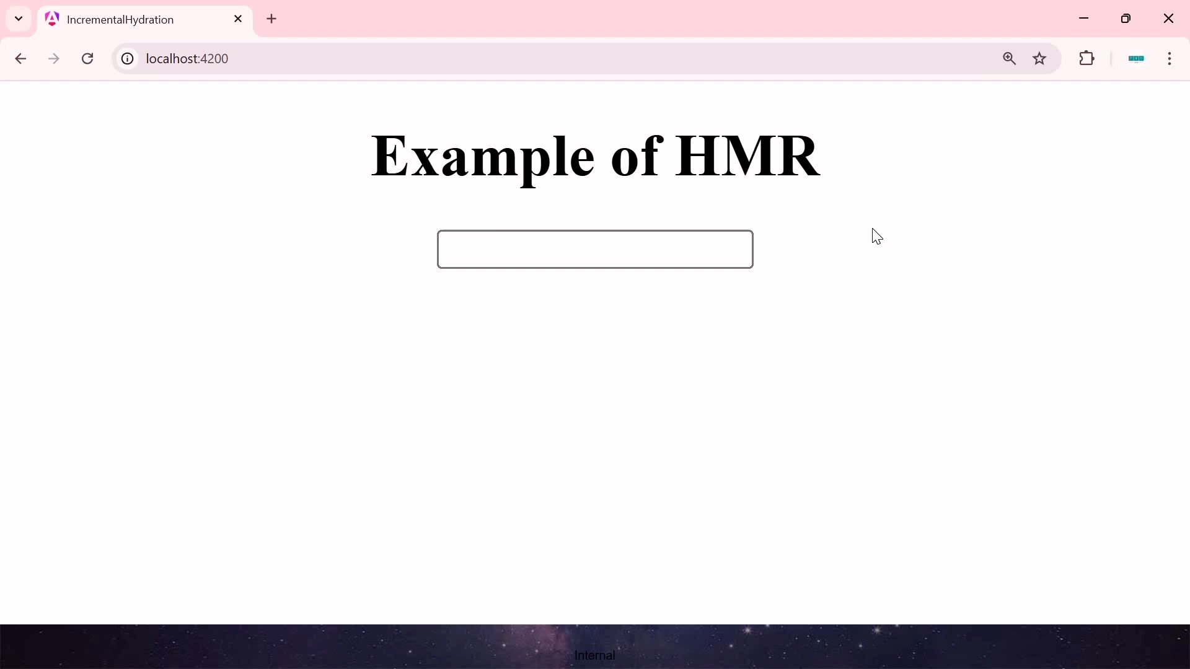
pyautogui.click(594, 249)
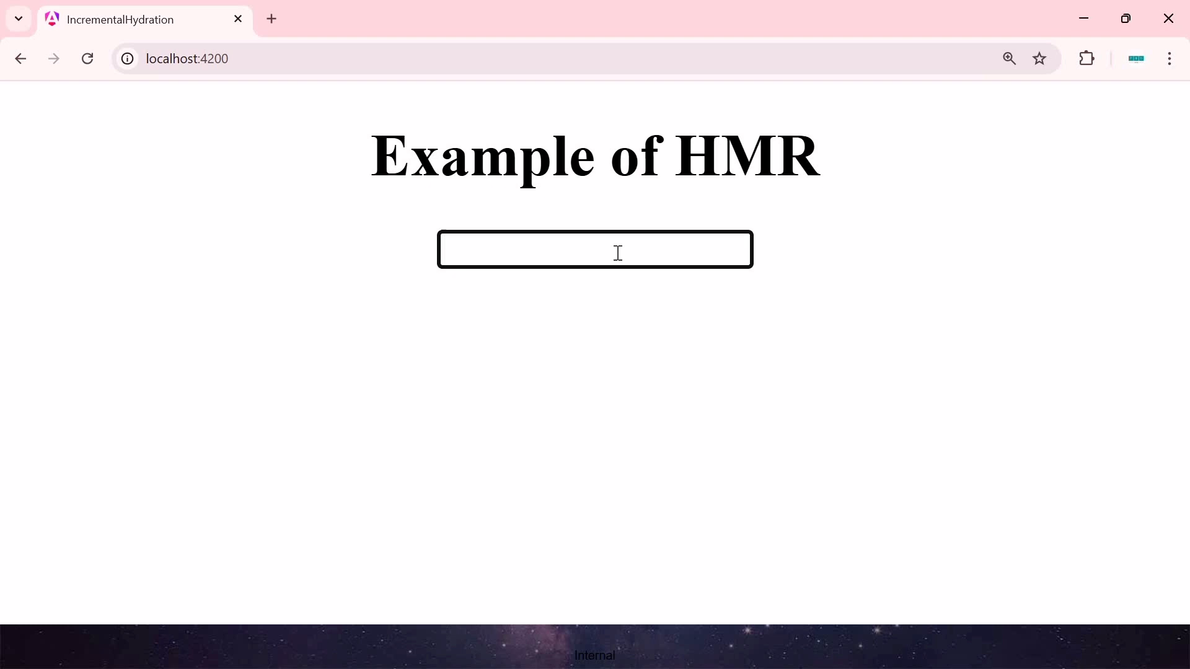
pyautogui.moveTo(618, 252)
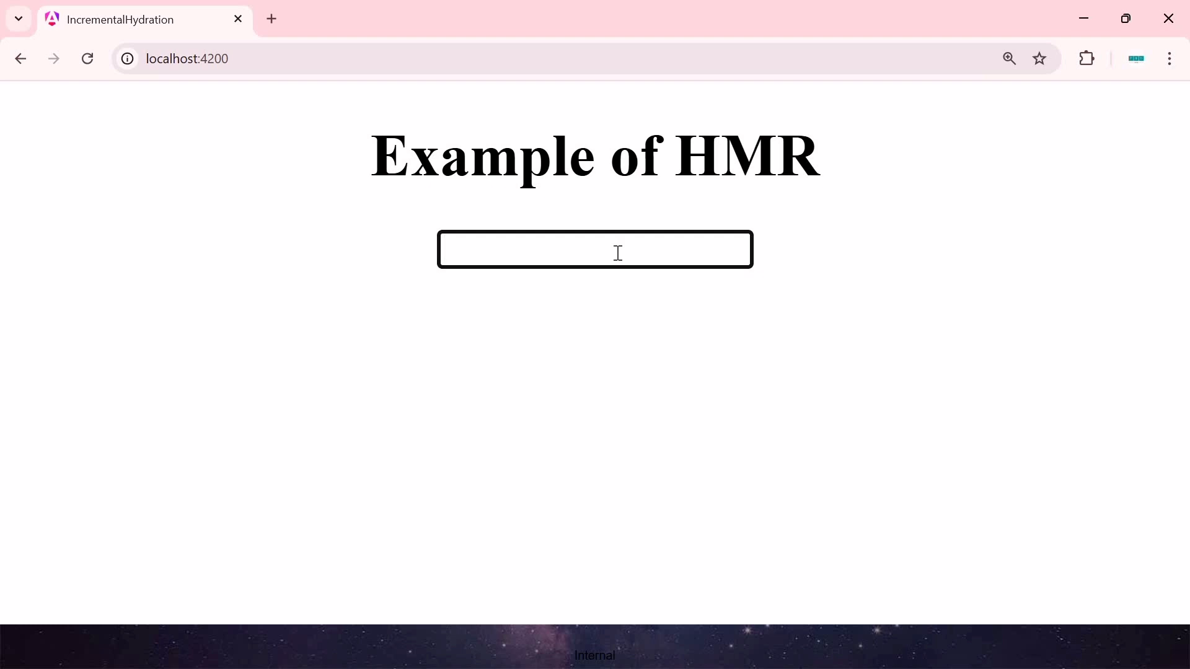
pyautogui.moveTo(445, 280)
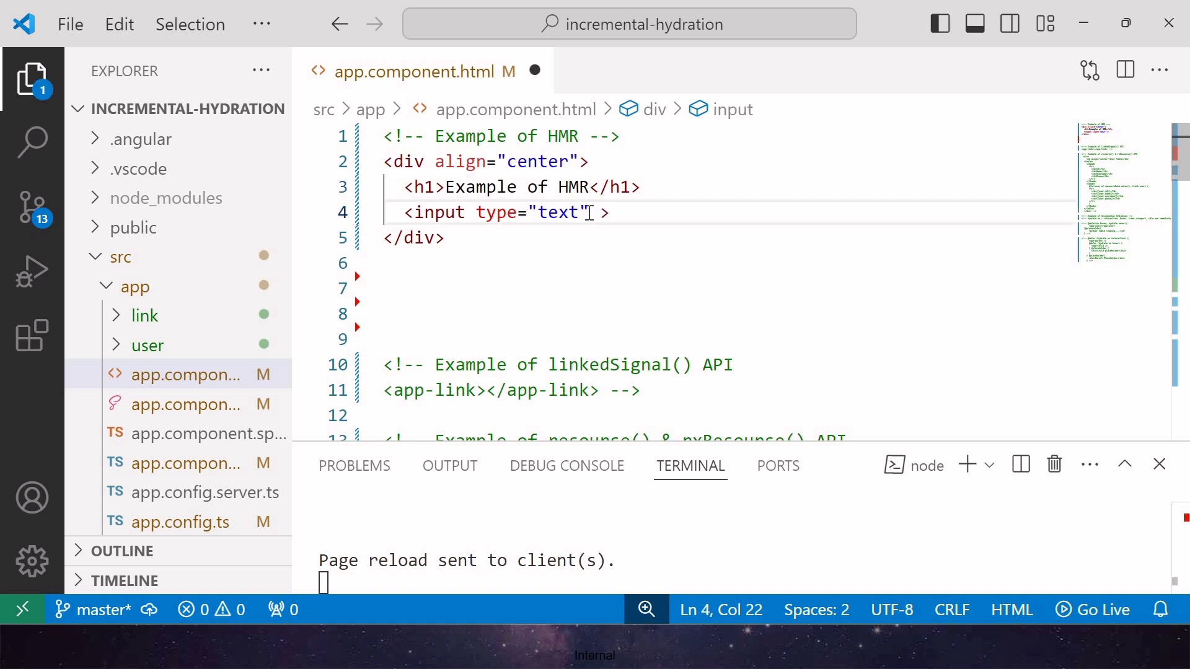
# - Bind the input with [(ngModel)]="hmrUpdates" and declare hmrUpdates = model()
pyautogui.write('[(ngModel)]=""')
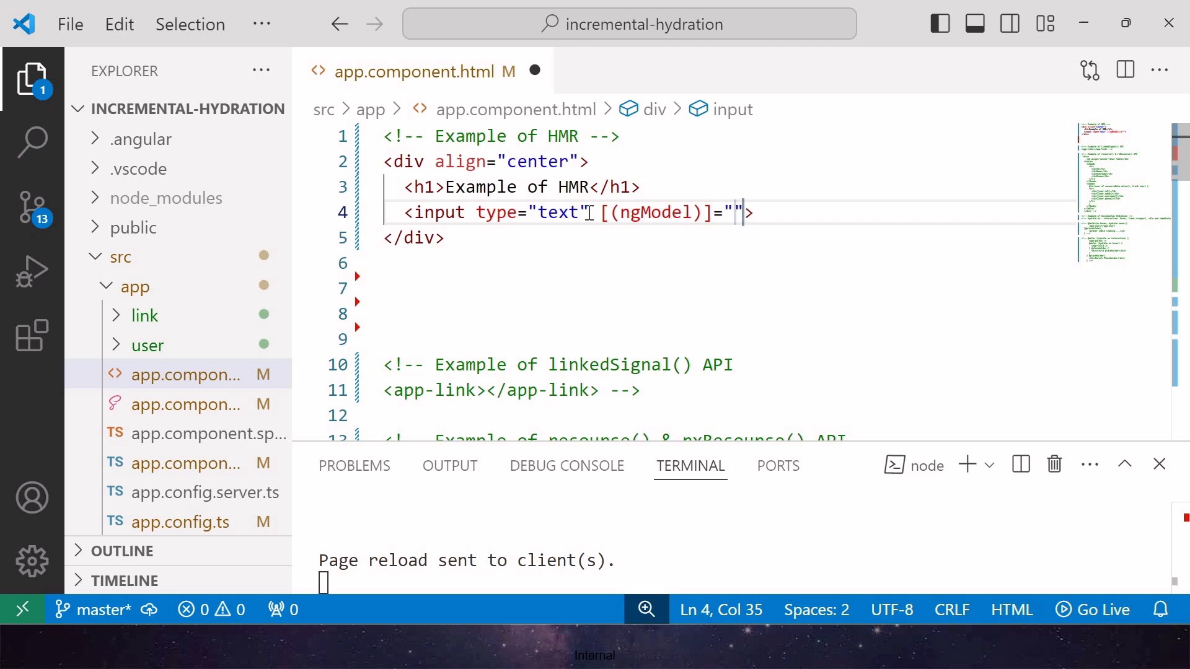
pyautogui.write('hmr')
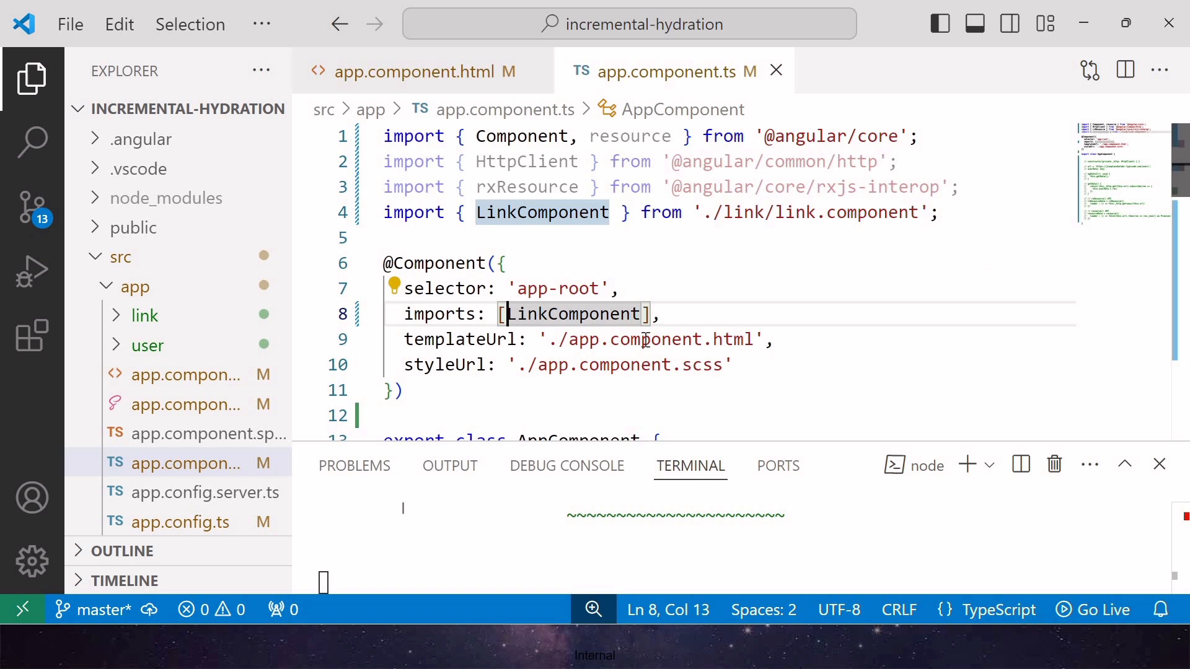
pyautogui.write('hmrUpdates')
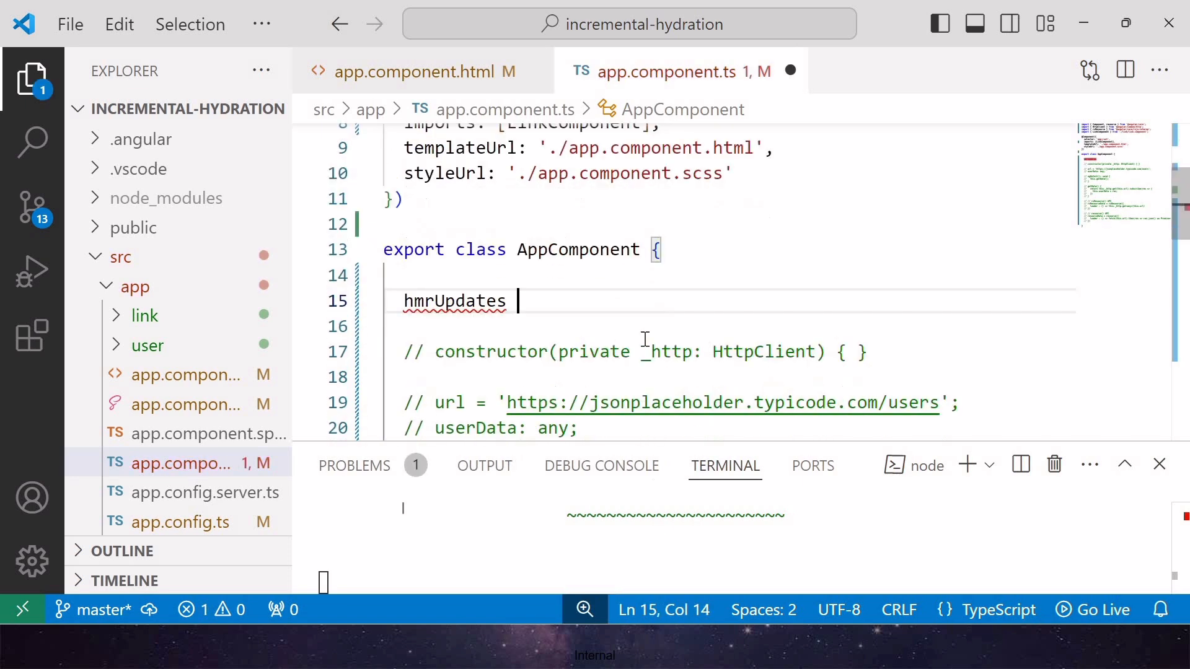
pyautogui.write("model('HMR');")
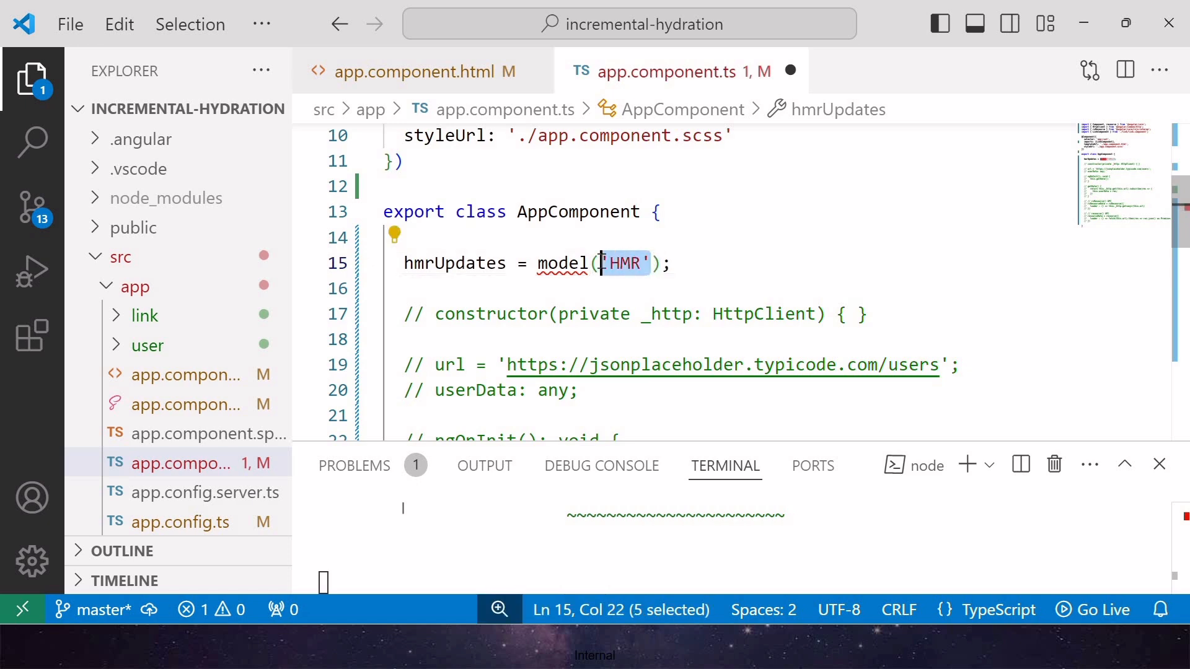
pyautogui.press('Delete')
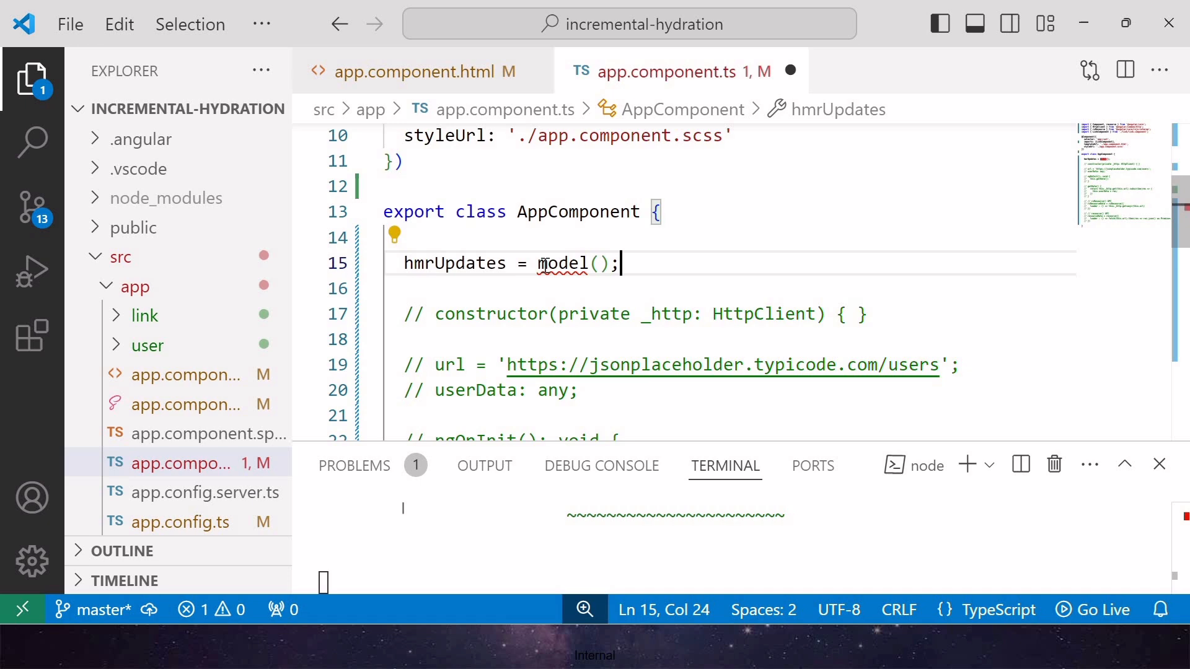
pyautogui.doubleClick(561, 263)
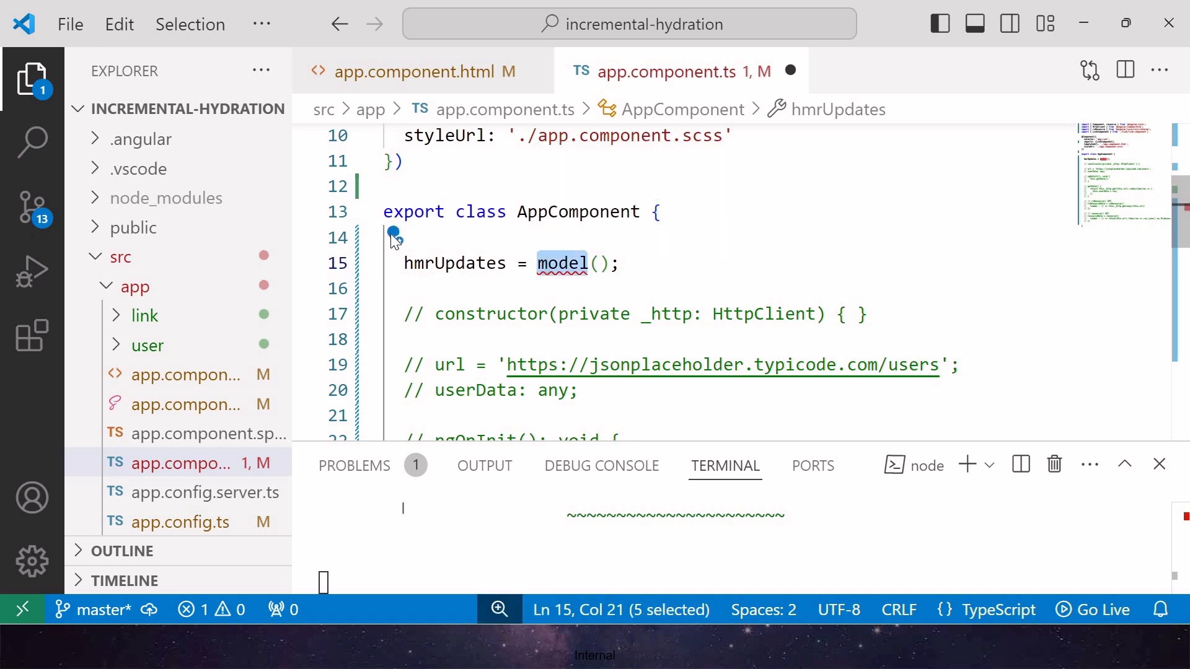
pyautogui.click(395, 237)
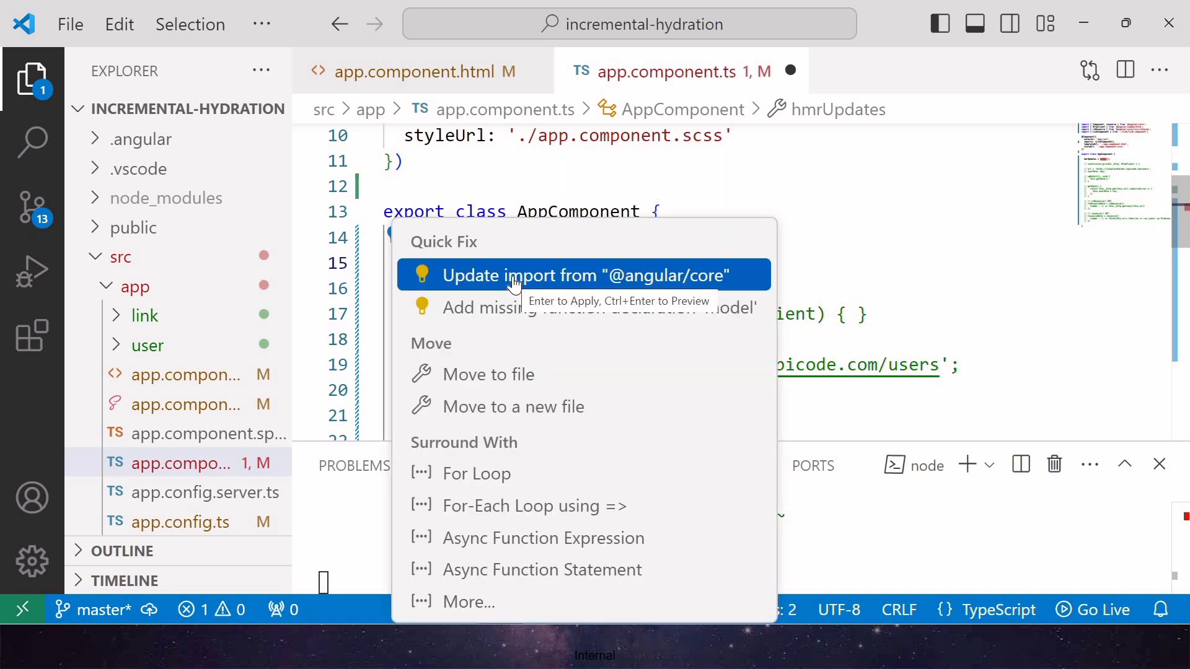
pyautogui.click(567, 275)
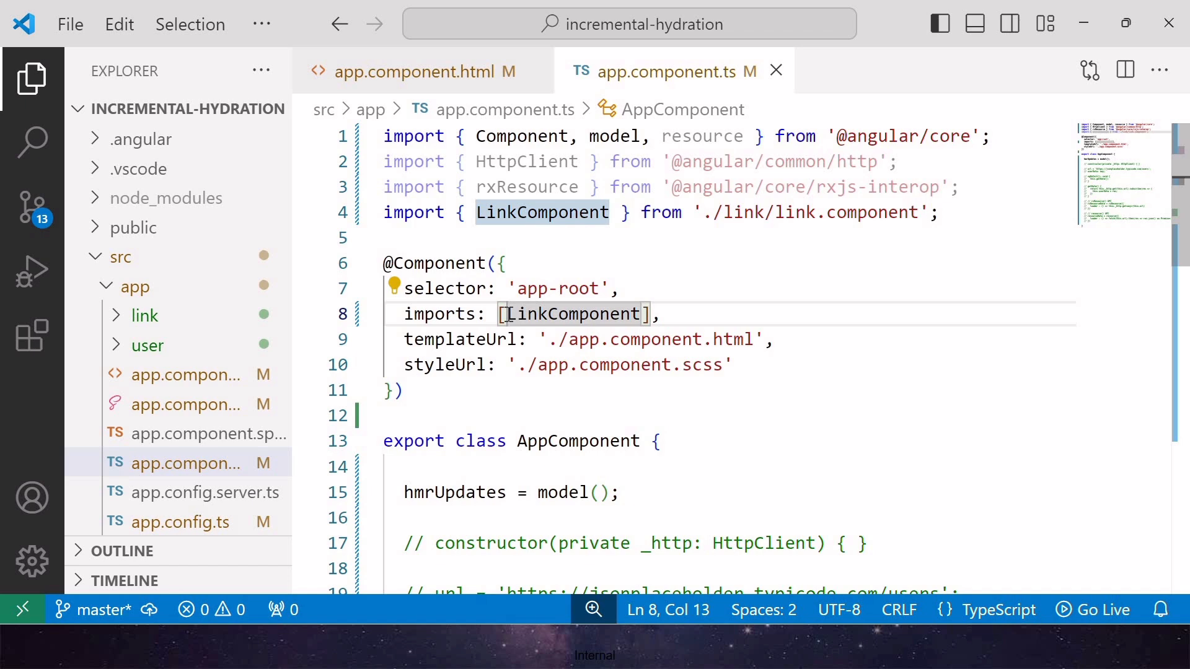
pyautogui.write('fo')
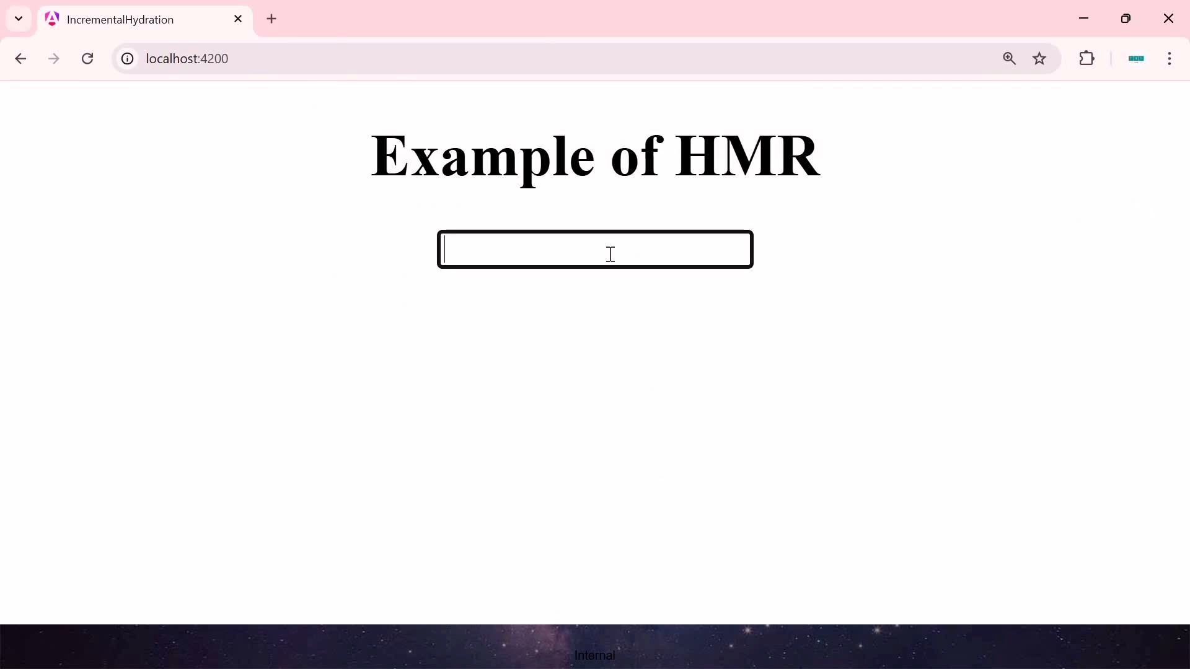
# - Enter 'Welcome to FEDLearn' in the page's box, then add a login: any property
pyautogui.write('Welc')
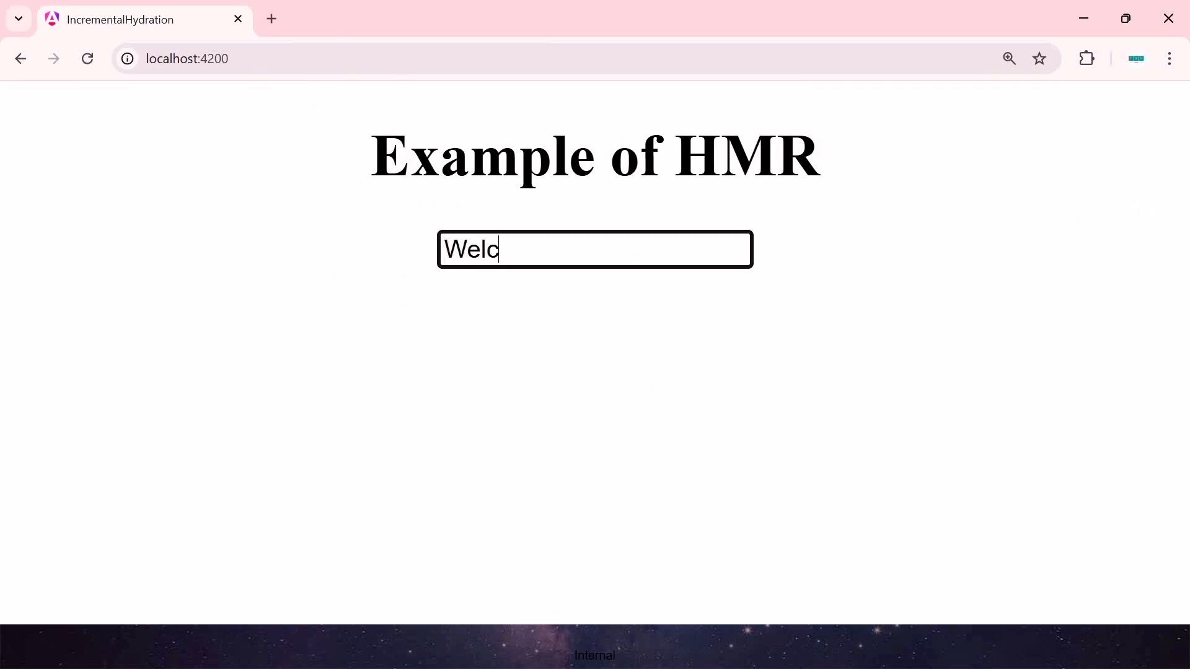
pyautogui.write('ome to FE')
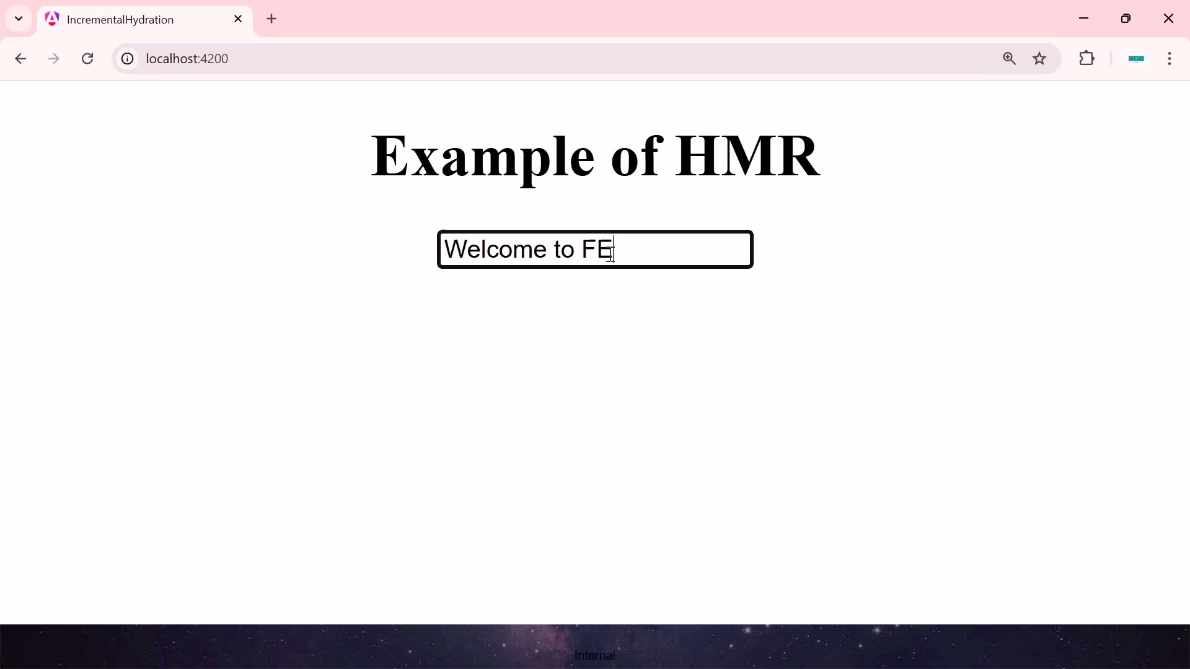
pyautogui.write('DLearn')
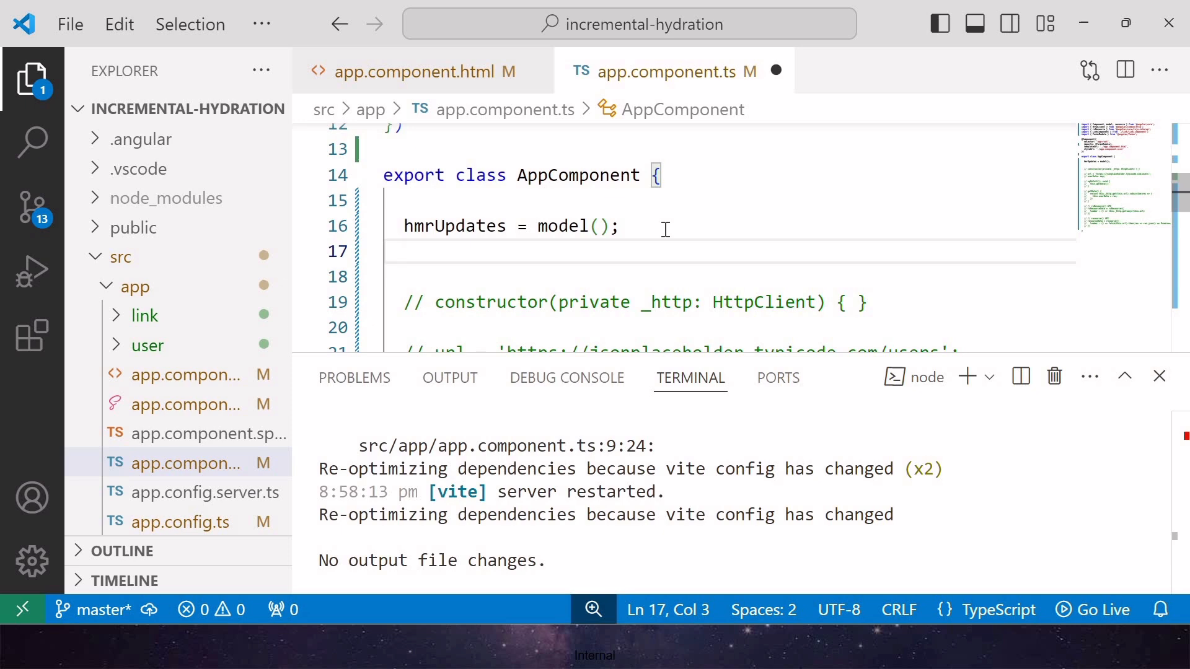
pyautogui.write('login')
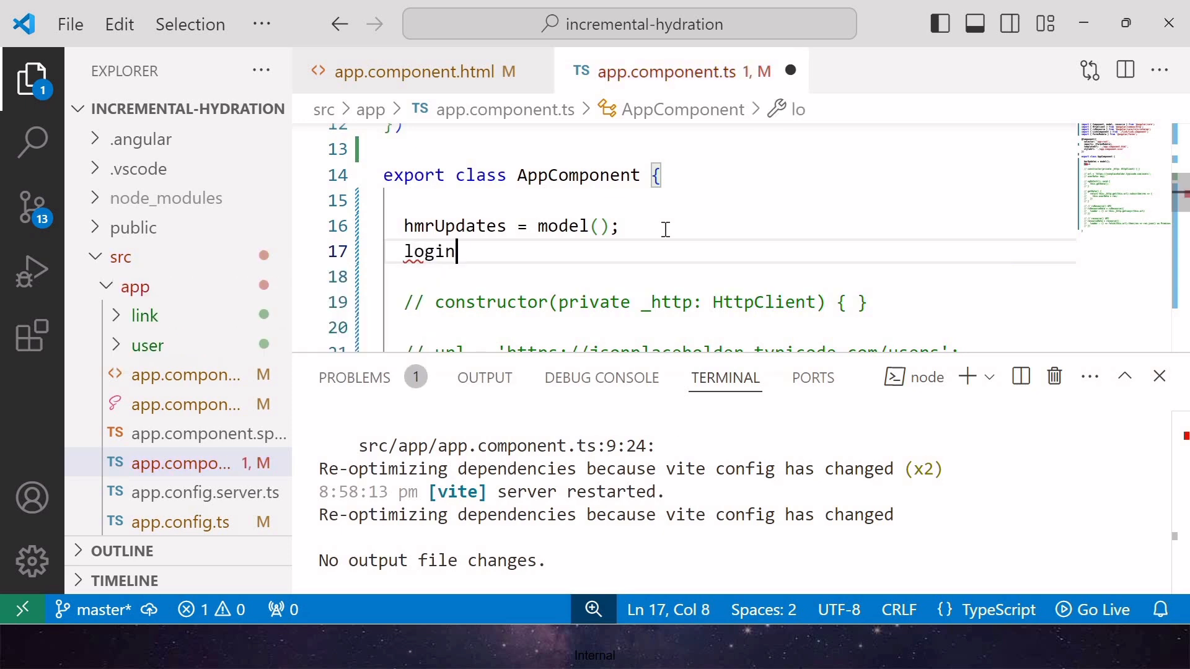
pyautogui.write(': any')
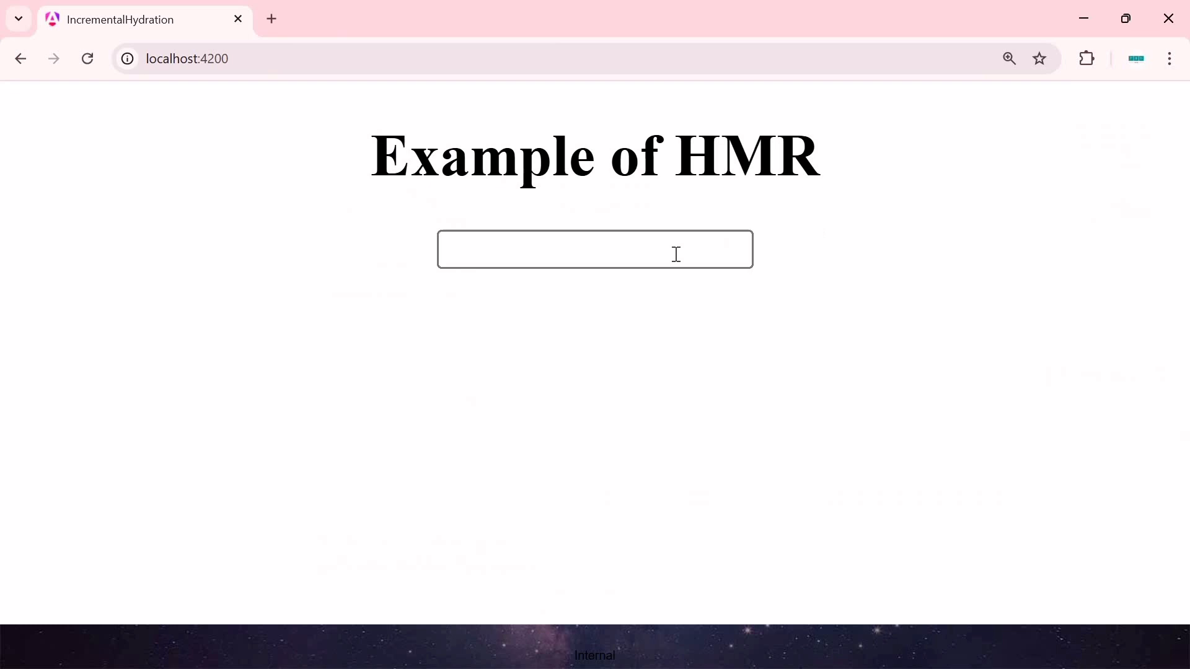
pyautogui.moveTo(635, 291)
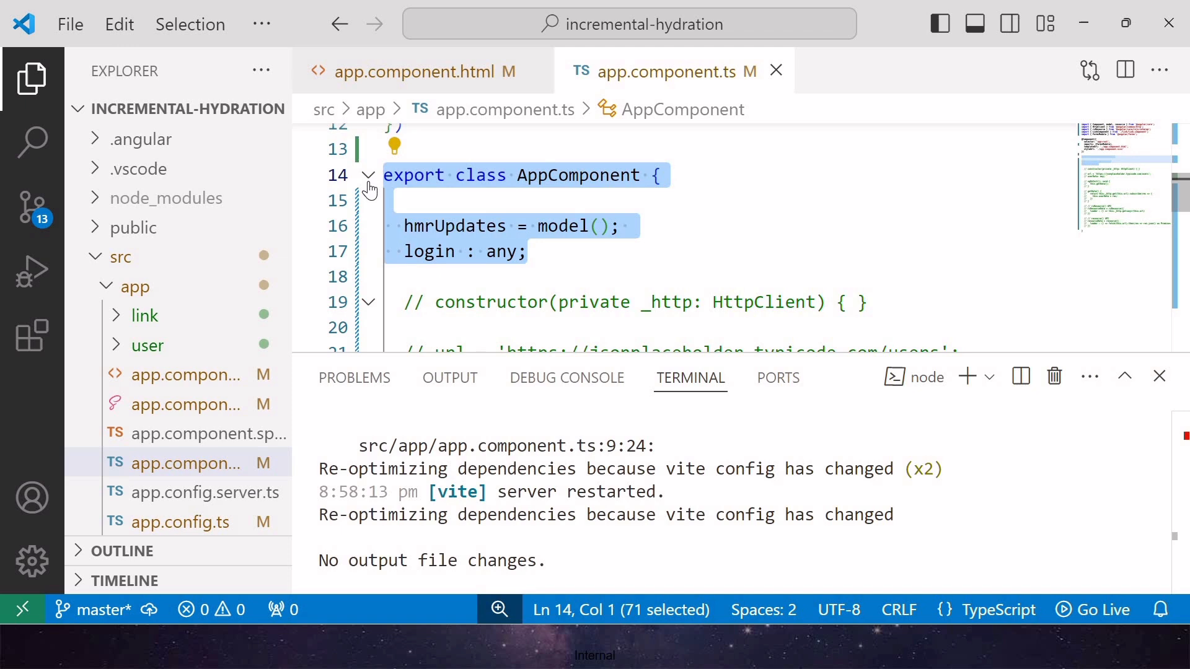
pyautogui.moveTo(541, 244)
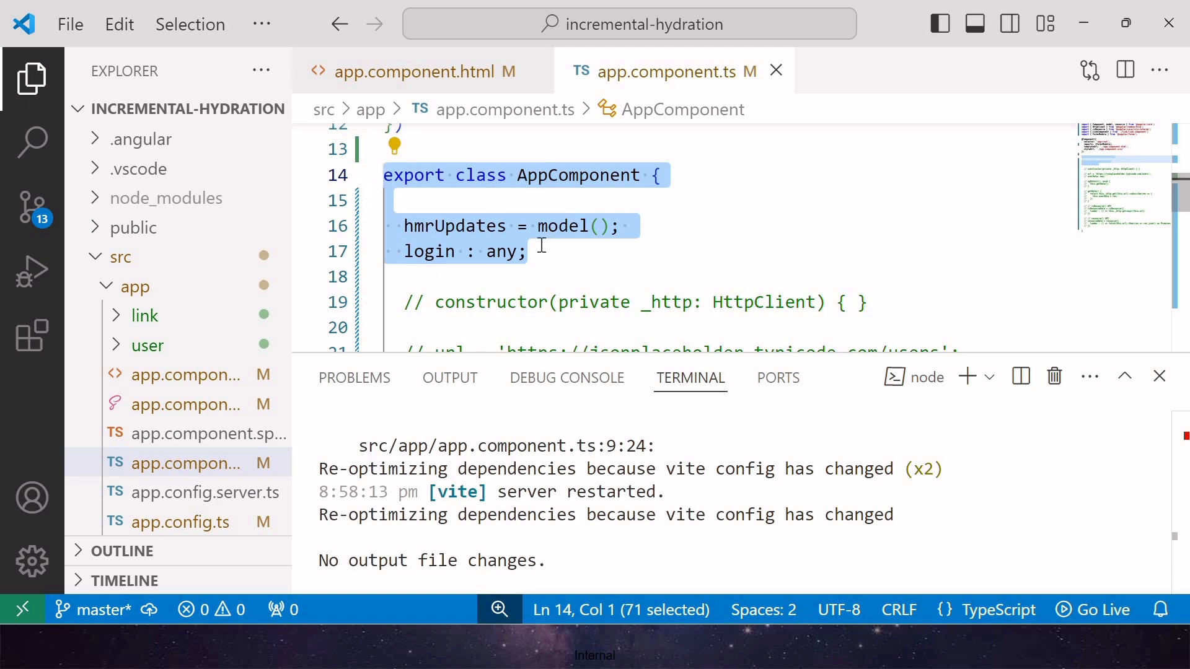
pyautogui.click(528, 251)
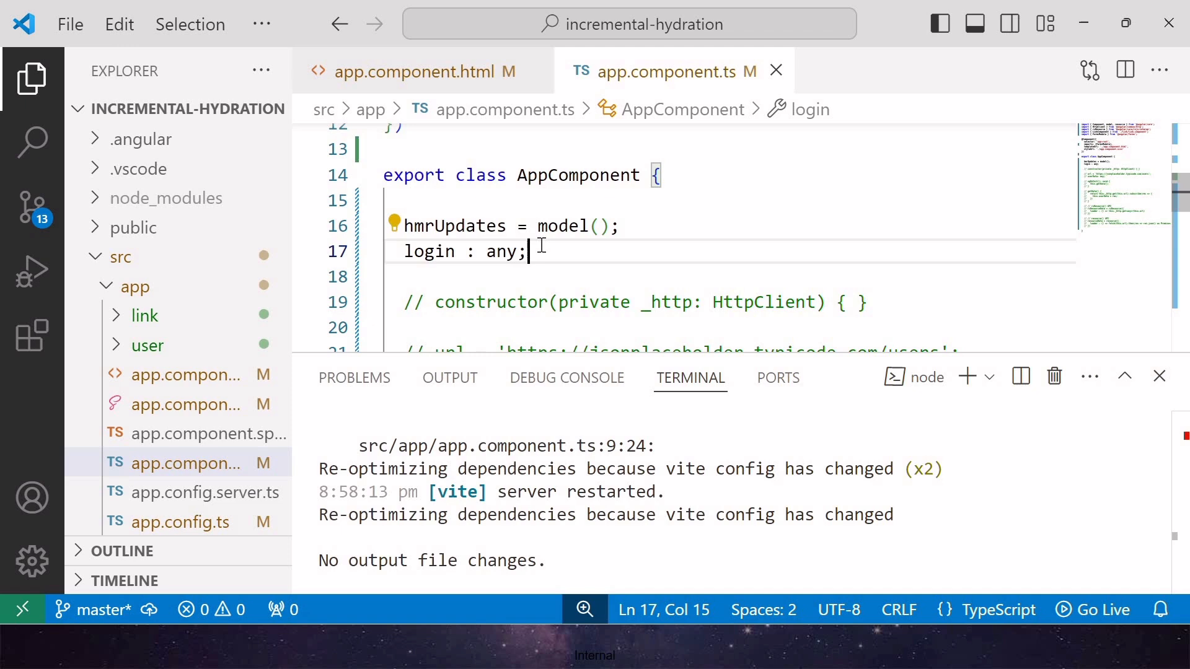
pyautogui.moveTo(291, 321)
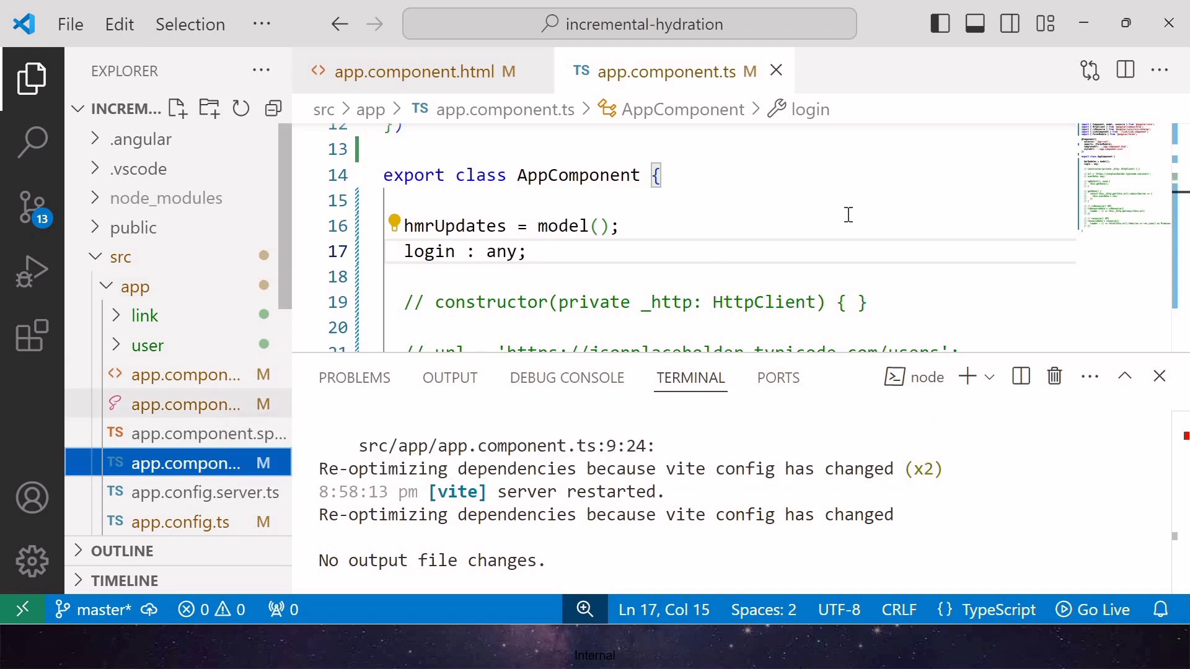
pyautogui.click(174, 405)
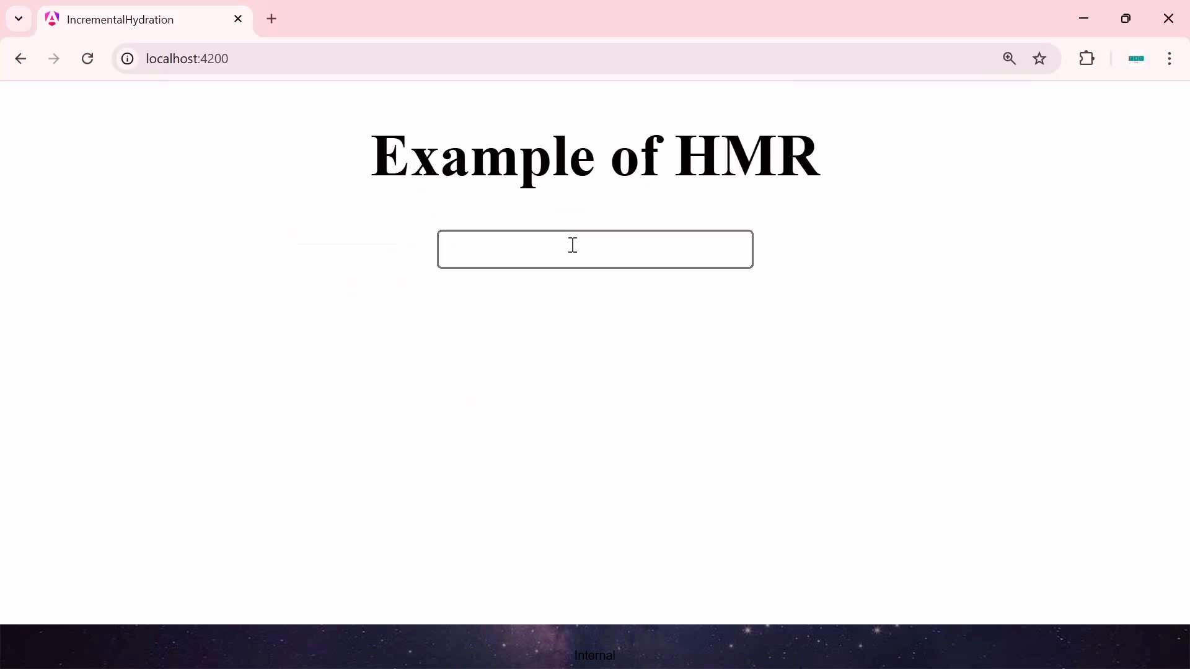
# - Enter 'FEDLearning' in the page's text box and select all of it
pyautogui.click(594, 249)
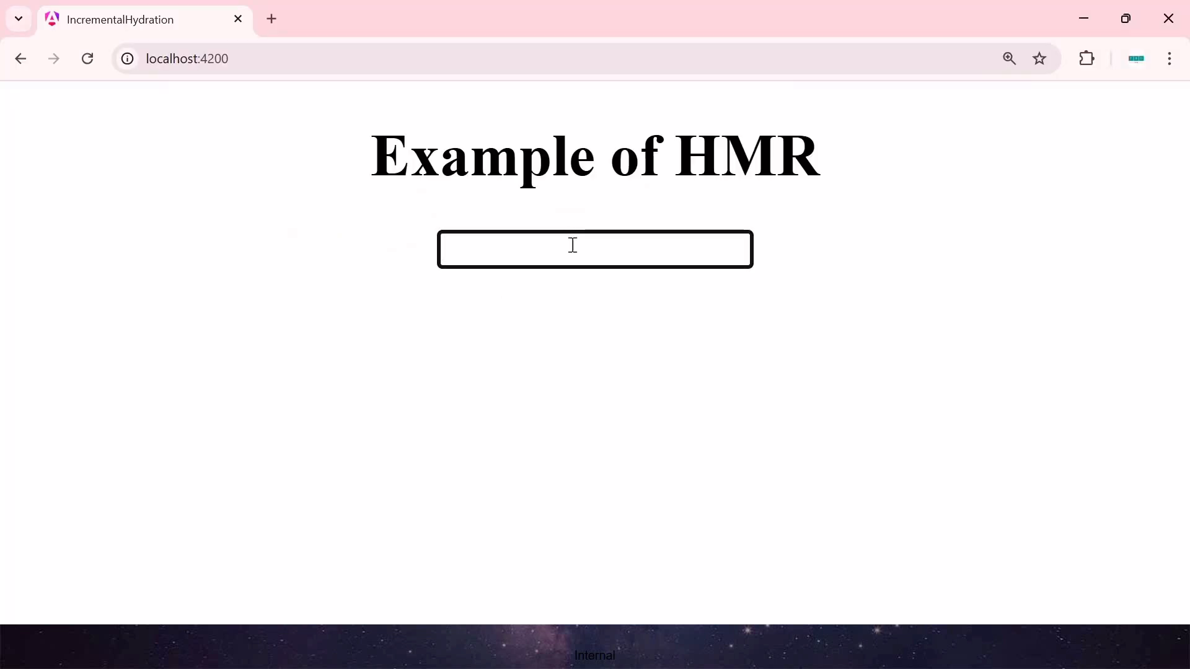
pyautogui.write('FEDLearning')
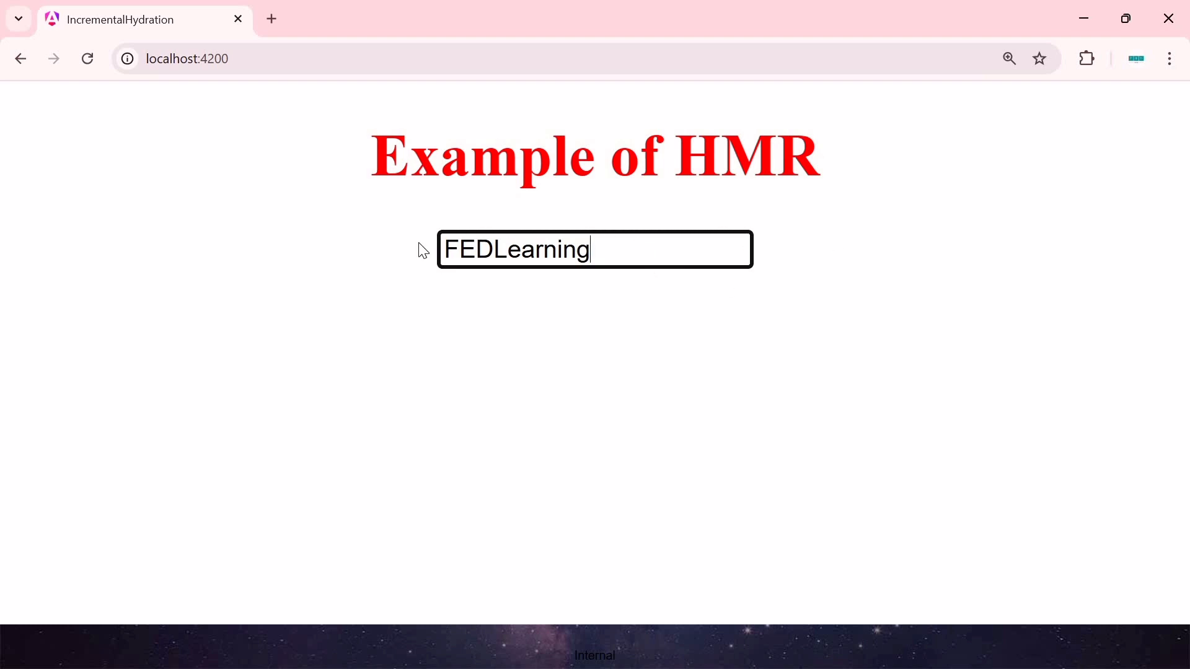
pyautogui.tripleClick(518, 250)
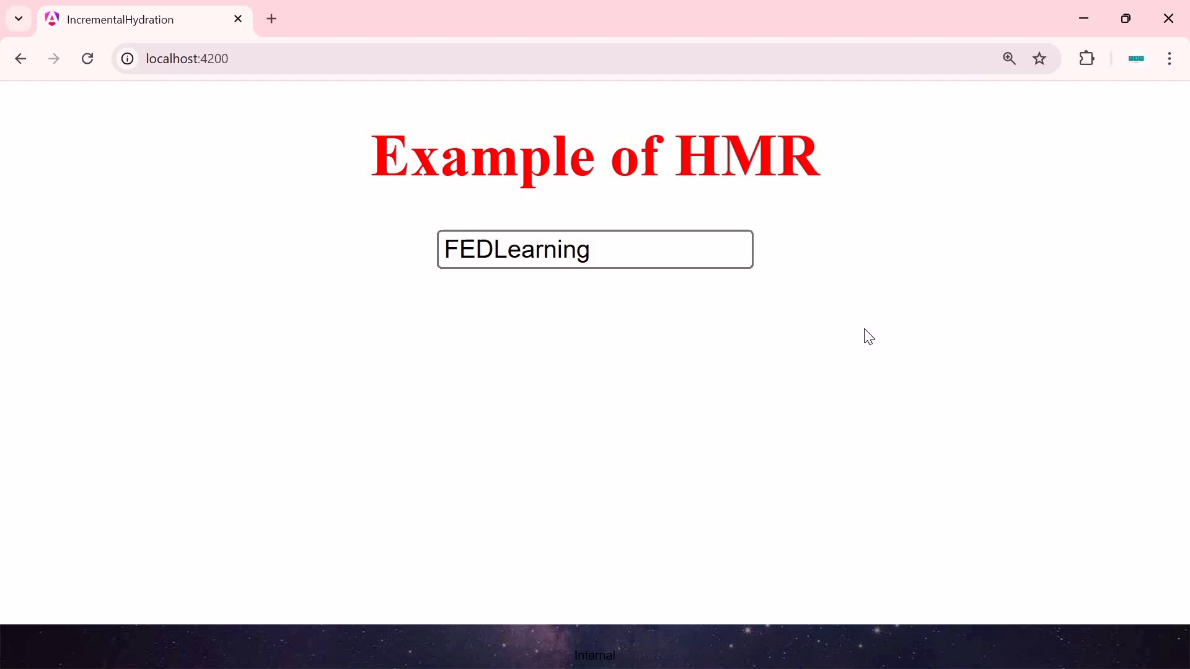
pyautogui.moveTo(570, 21)
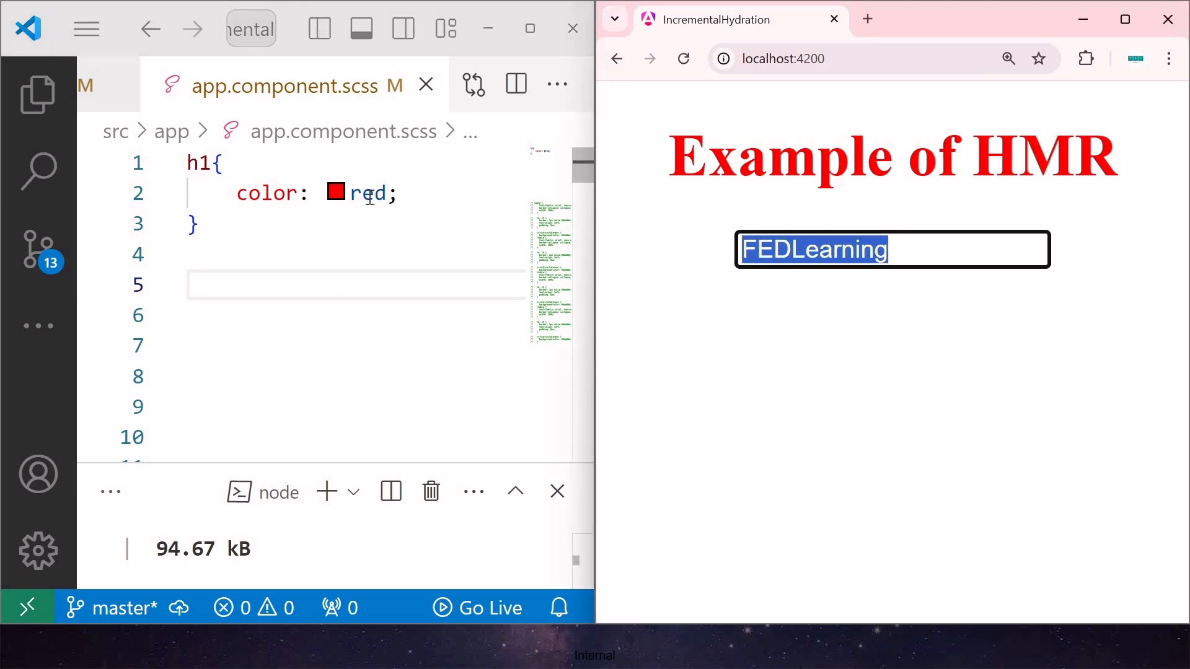
# - Change the h1 colour in app.component.scss from red to purple and save
pyautogui.write('purpl')
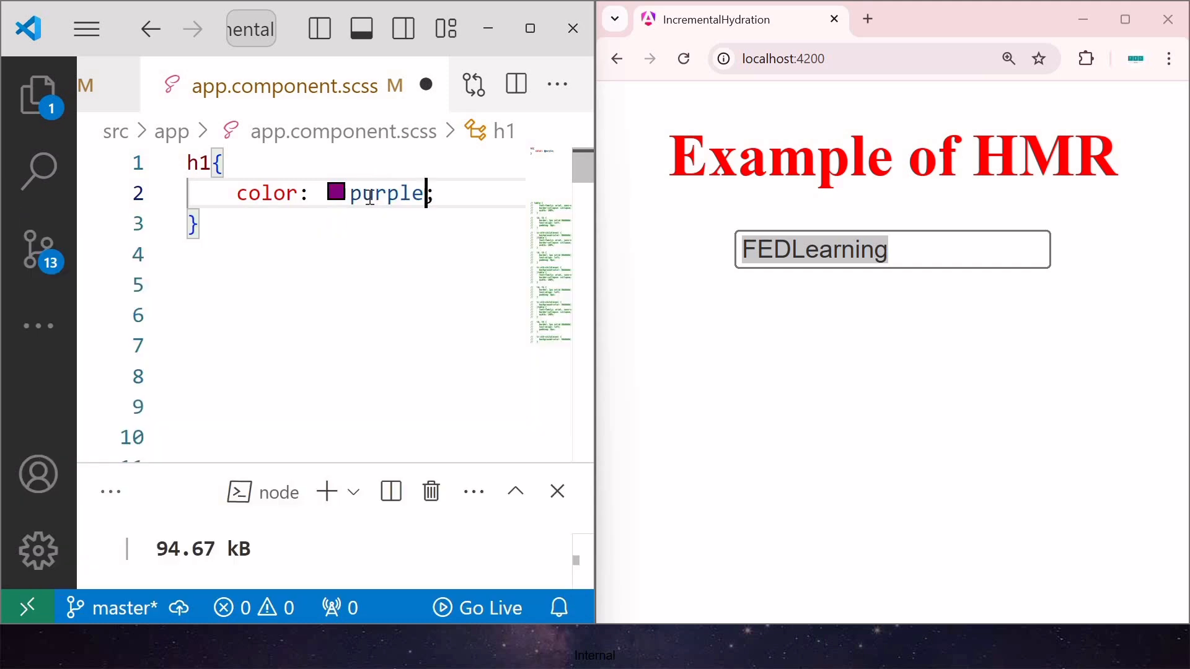
pyautogui.press('ctrl+s')
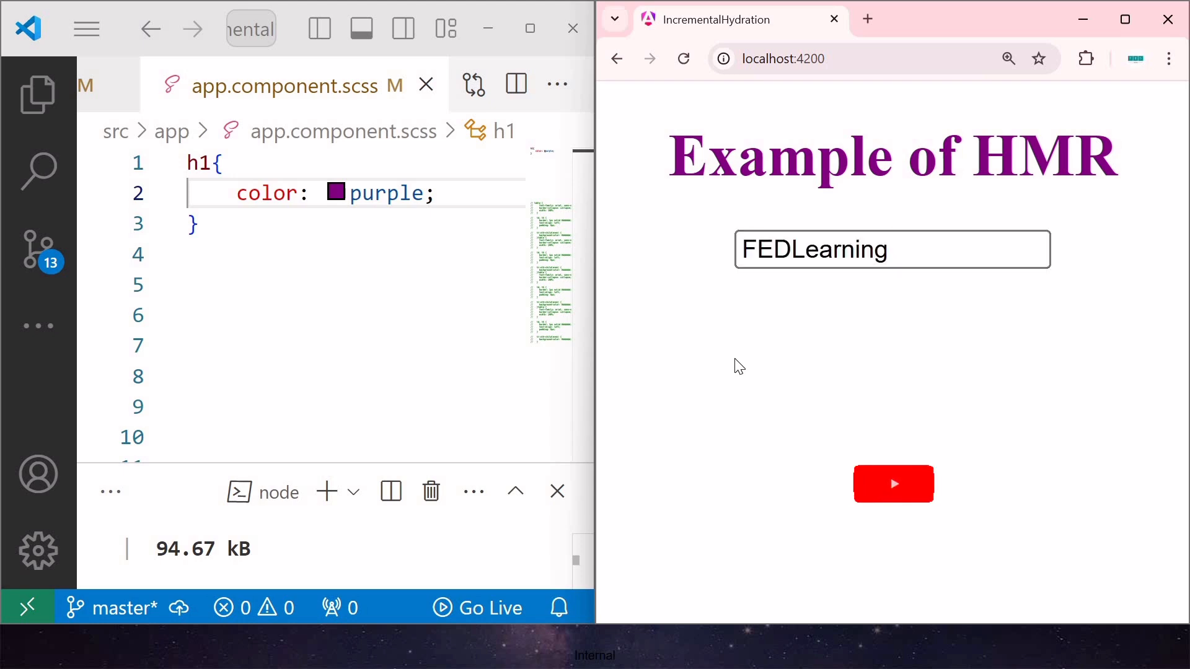
pyautogui.click(892, 484)
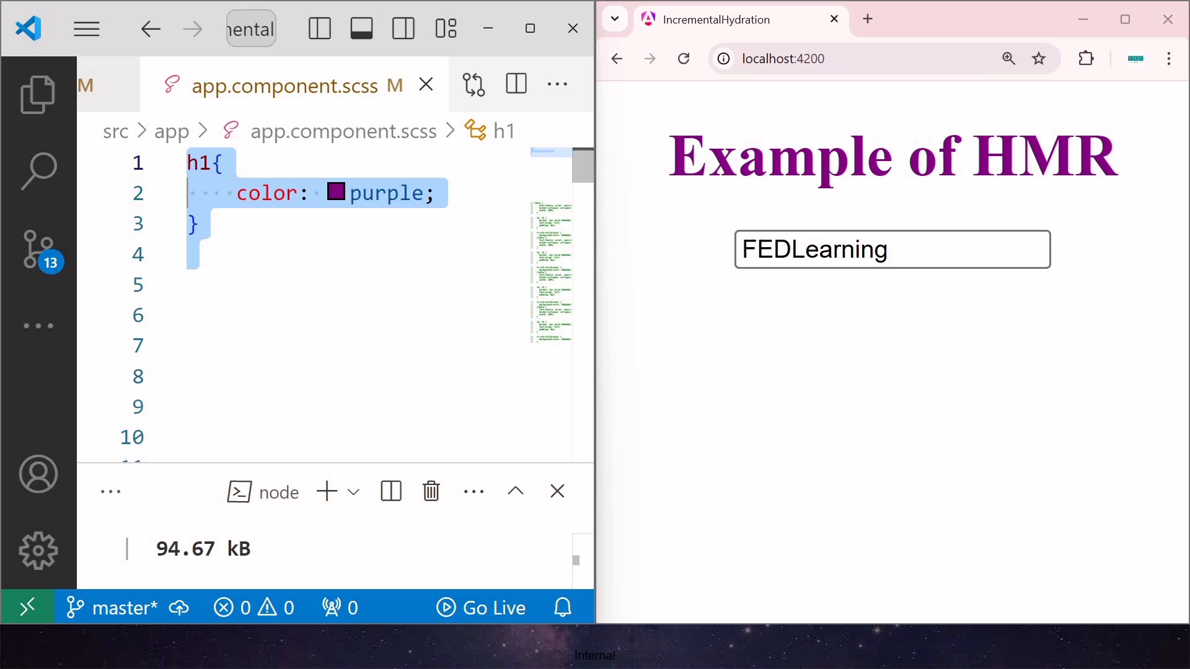
pyautogui.moveTo(310, 406)
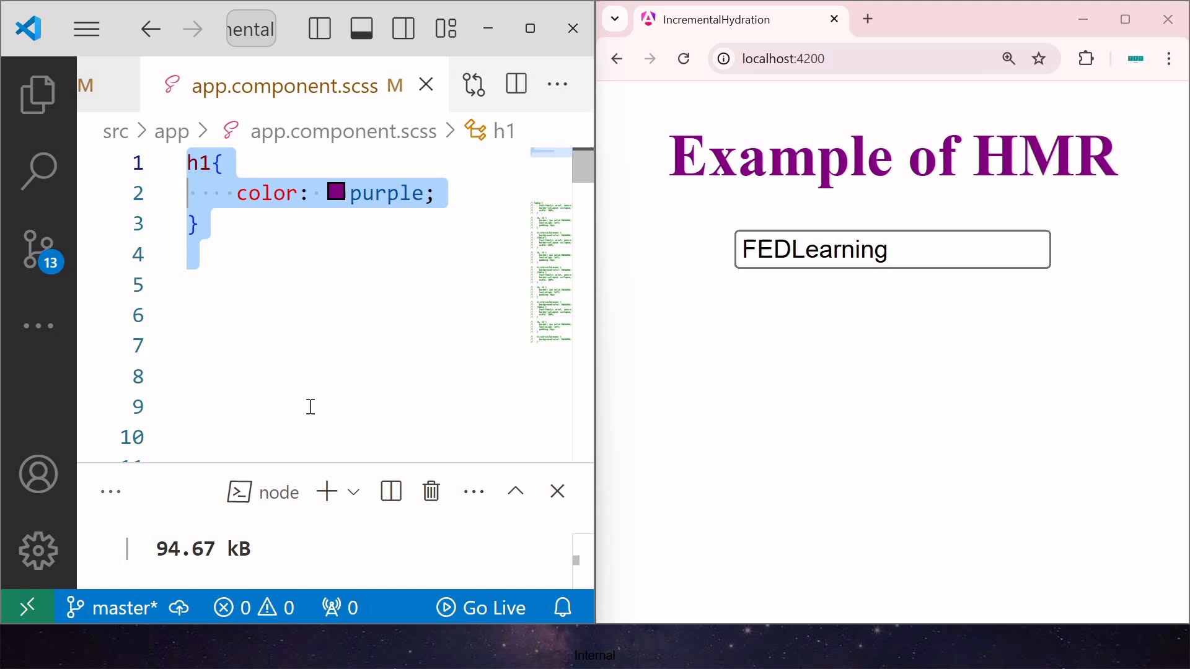
pyautogui.moveTo(519, 32)
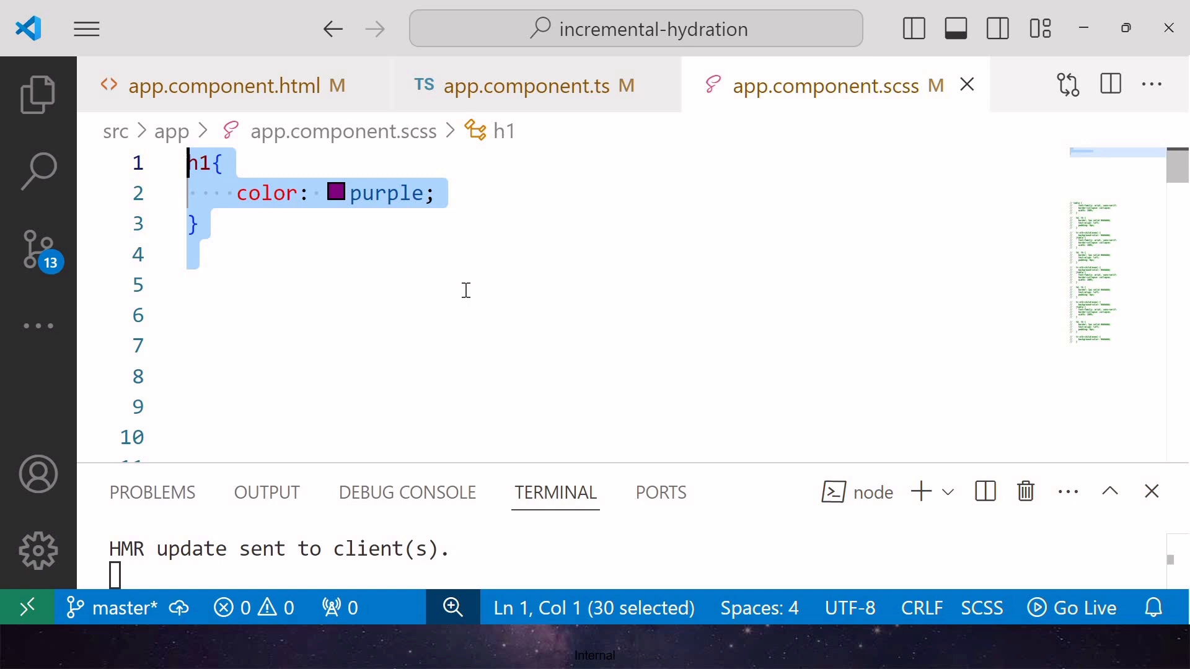
pyautogui.moveTo(159, 199)
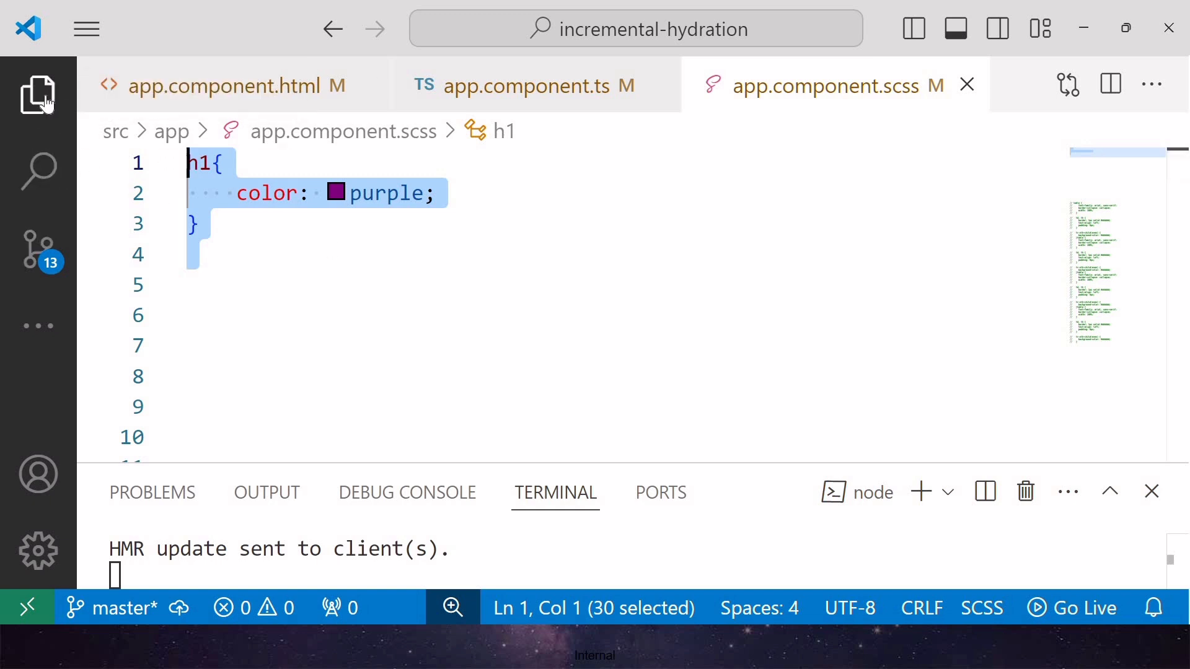
# - Open angular.json and scroll to the serve target's development configuration
pyautogui.click(37, 94)
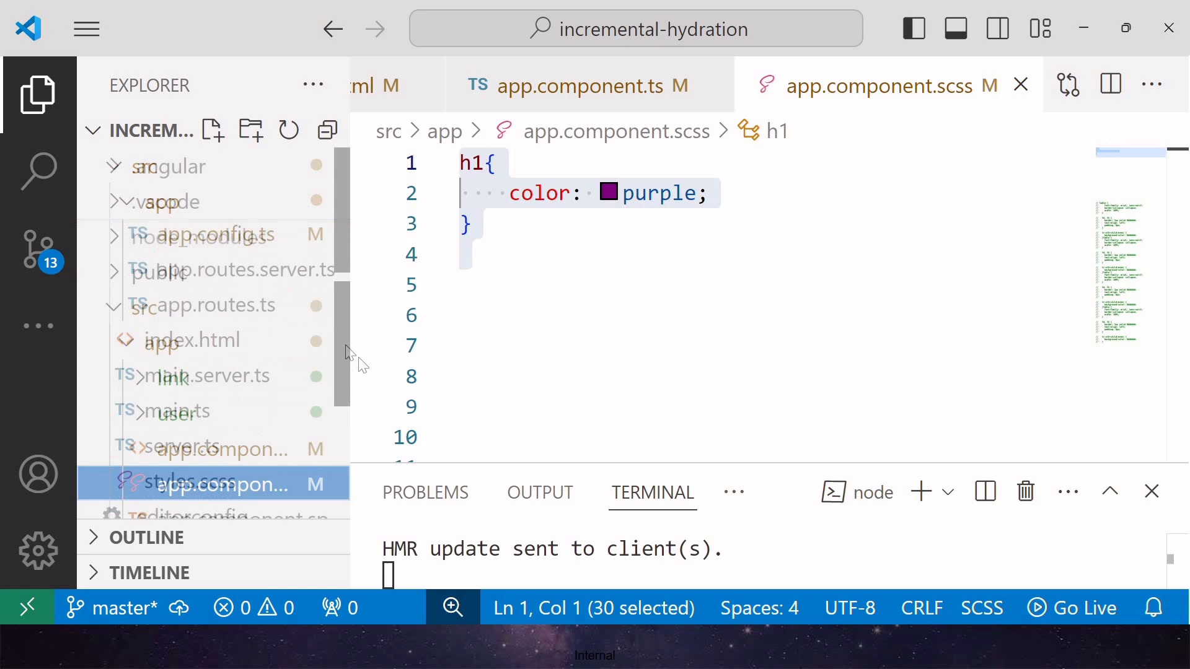
pyautogui.scroll(-3)
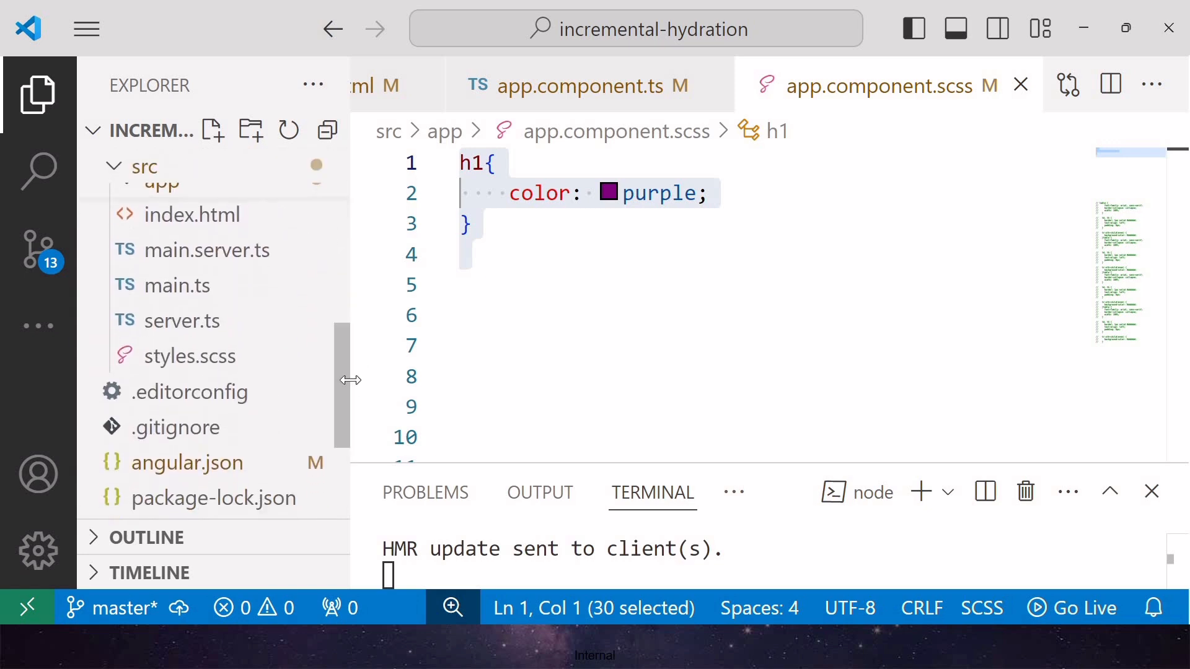
pyautogui.moveTo(425, 492)
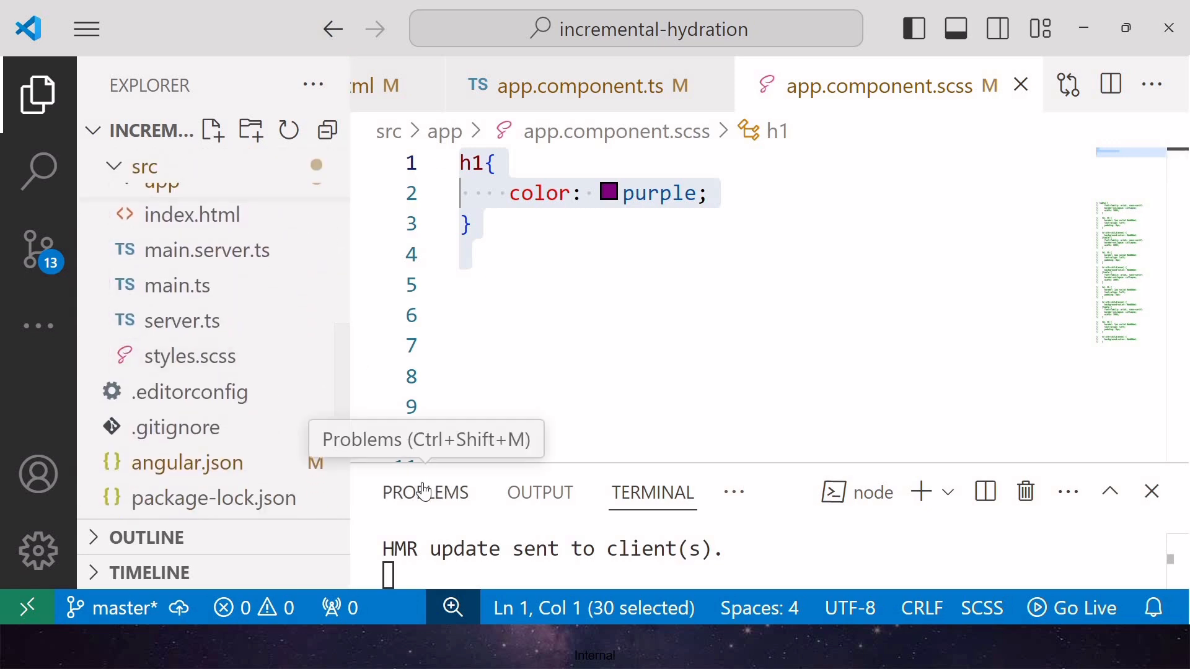
pyautogui.click(186, 462)
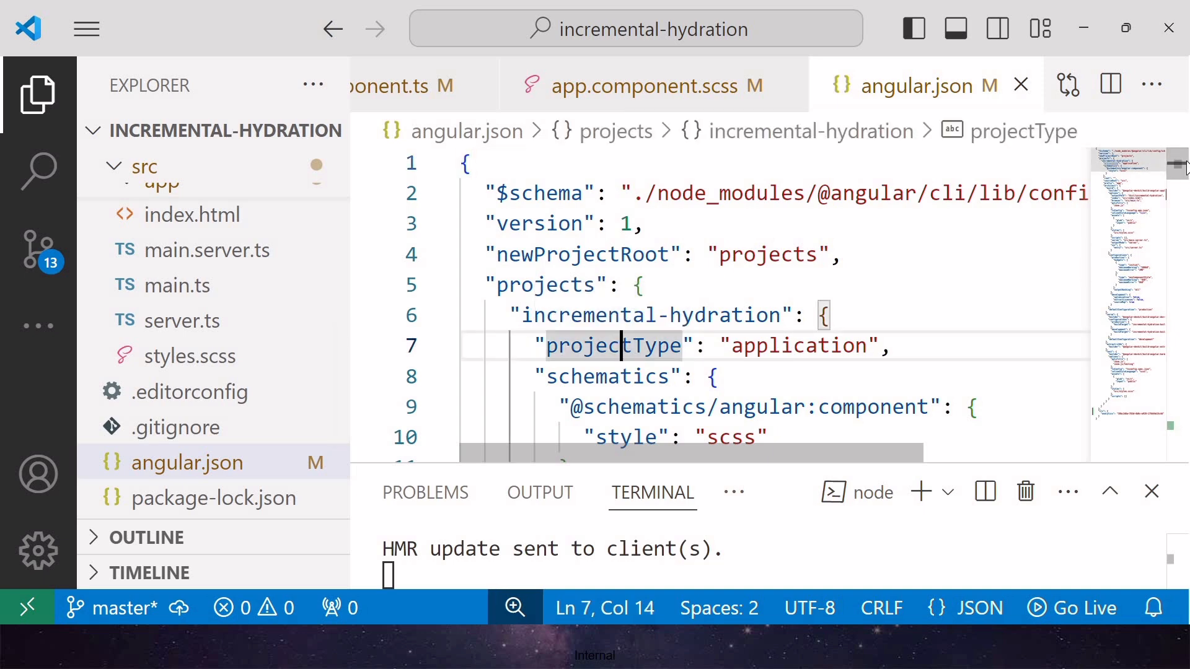
pyautogui.scroll(-3)
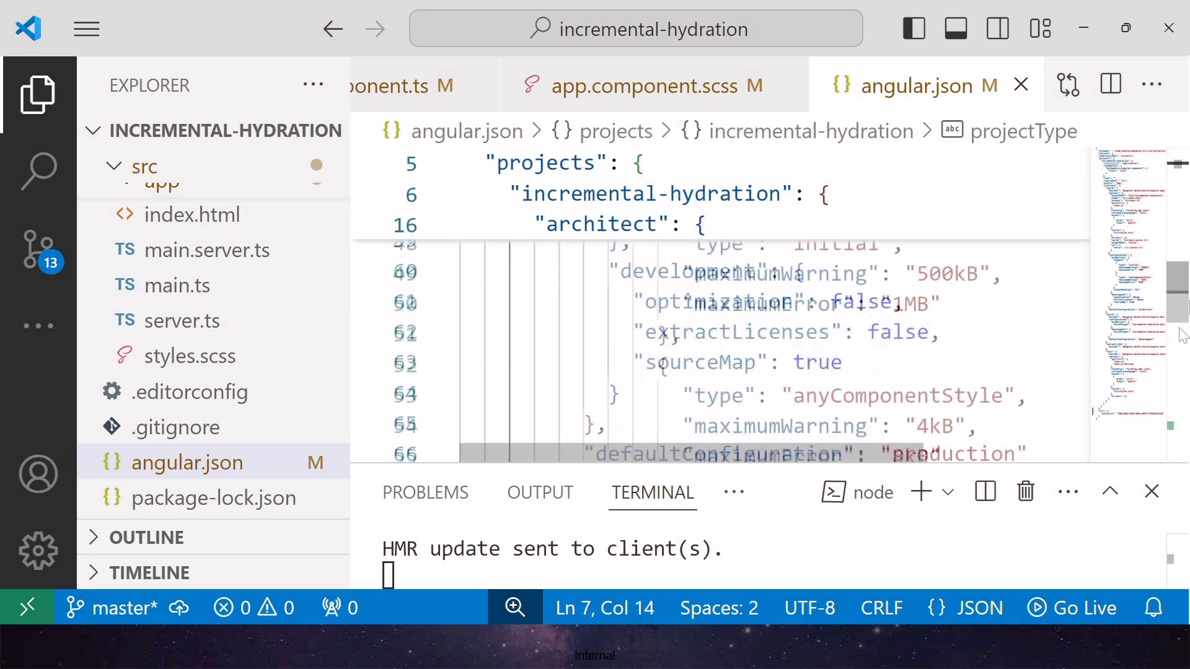
pyautogui.scroll(-3)
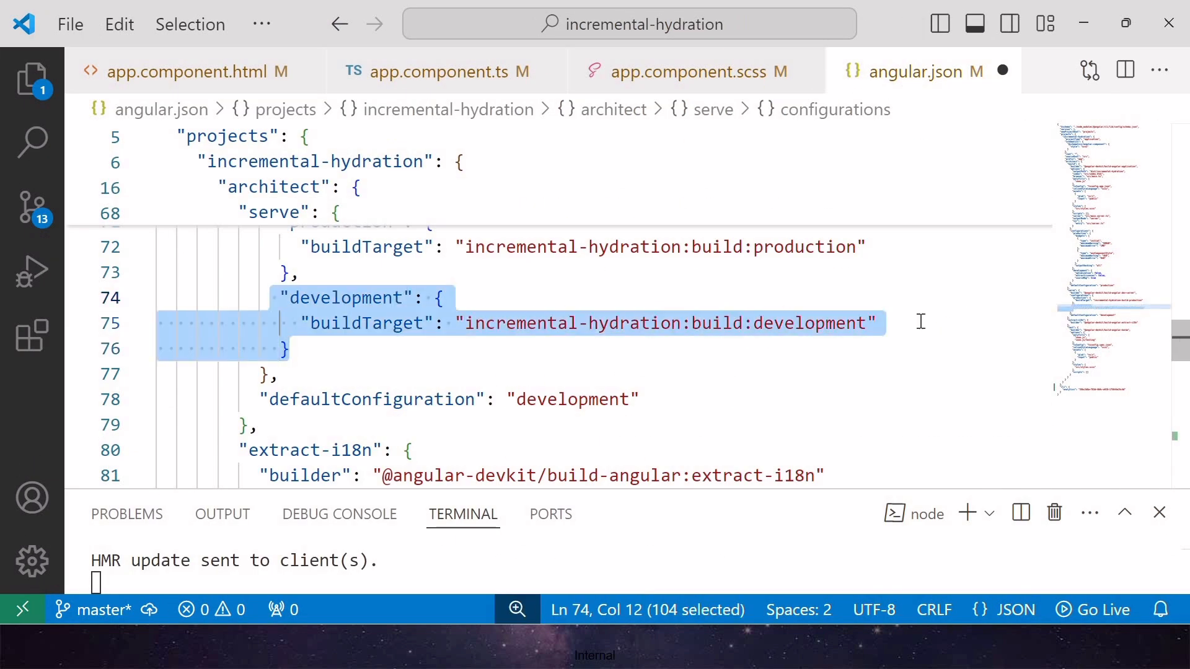
# - Add an "hmr" setting after the development buildTarget entry in angular.json
pyautogui.click(895, 323)
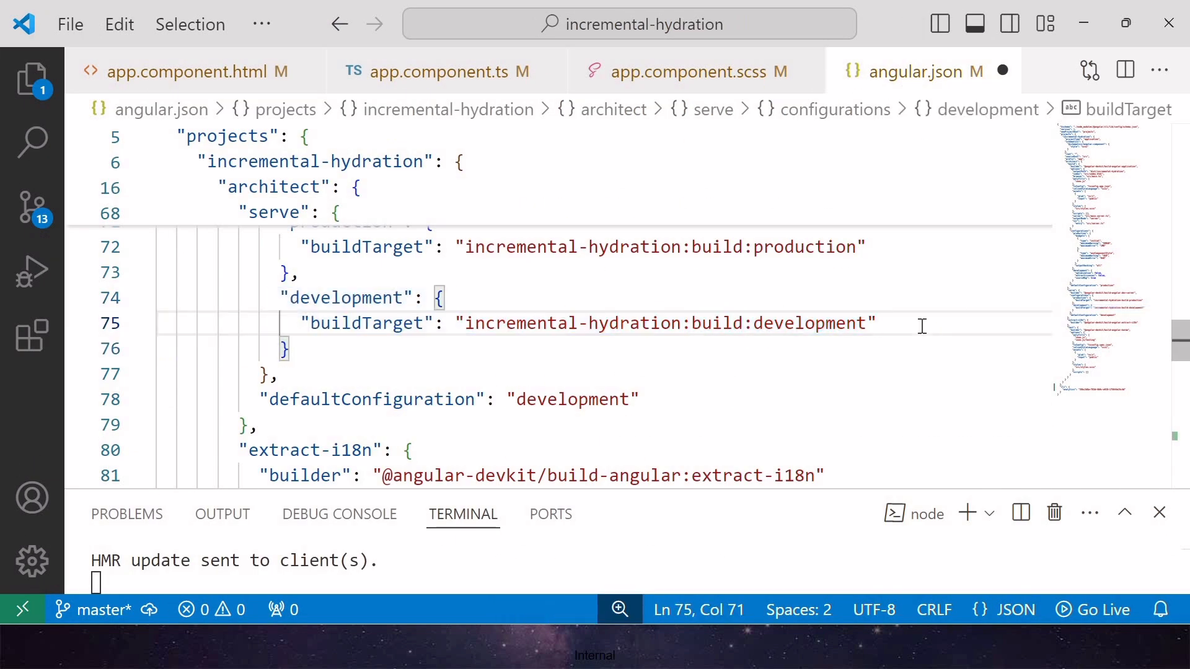
pyautogui.press('Enter')
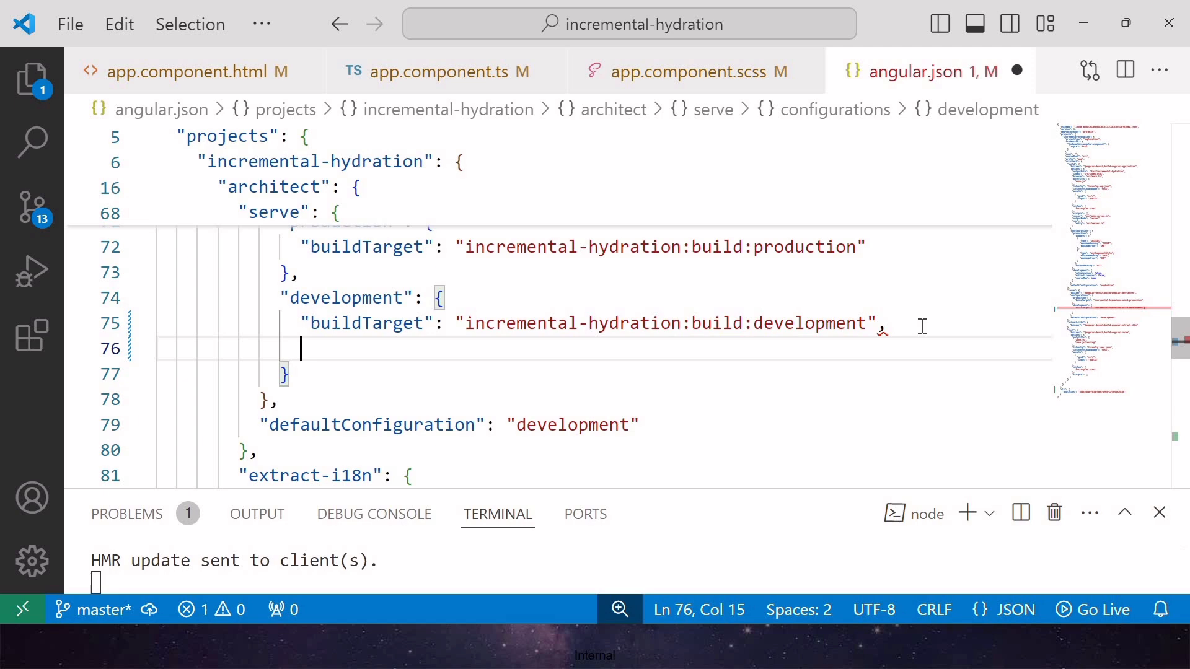
pyautogui.write('"hmr":')
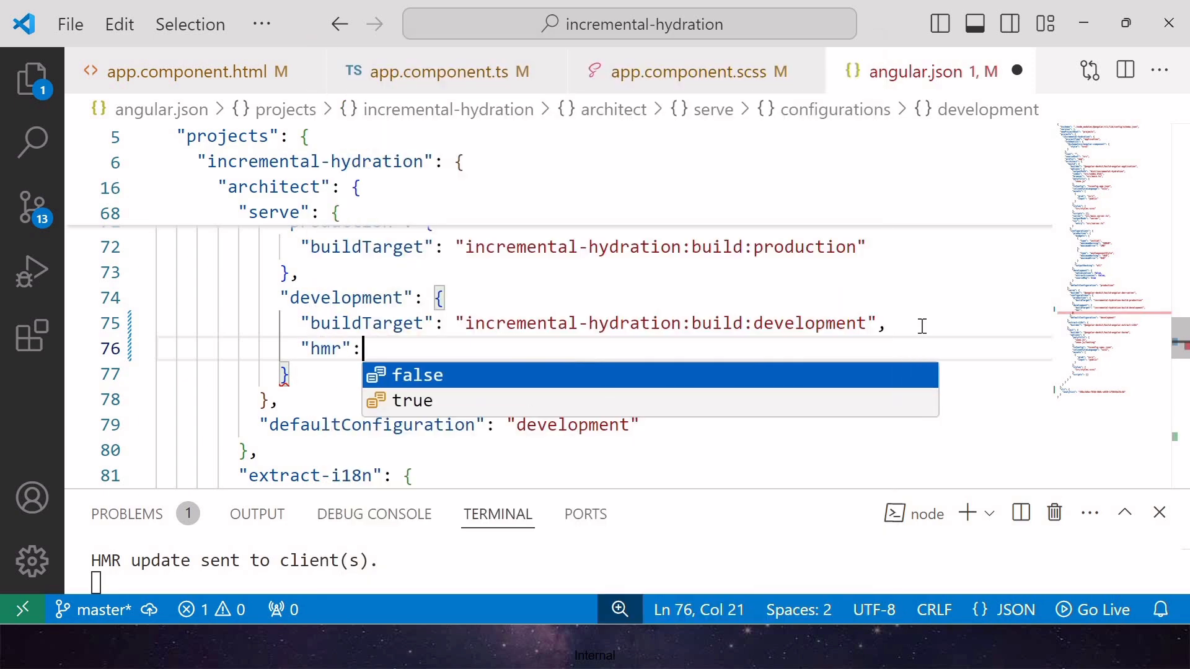
pyautogui.click(417, 374)
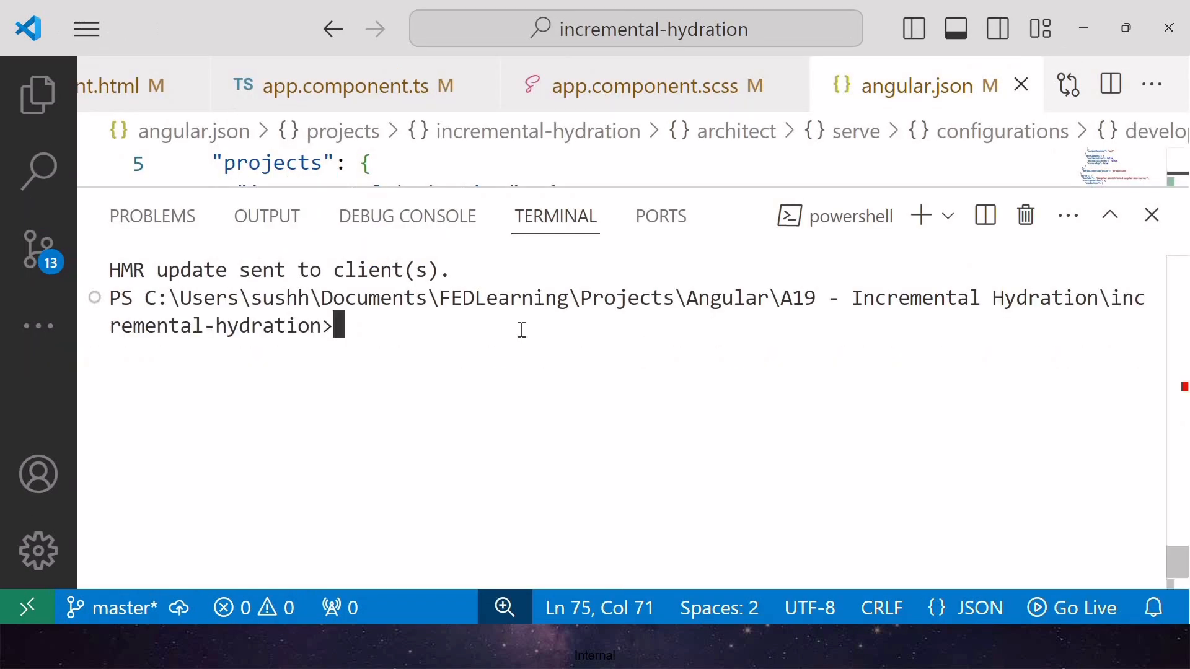
# - Restart the dev server with ng s --no-hmr
pyautogui.write('ng s')
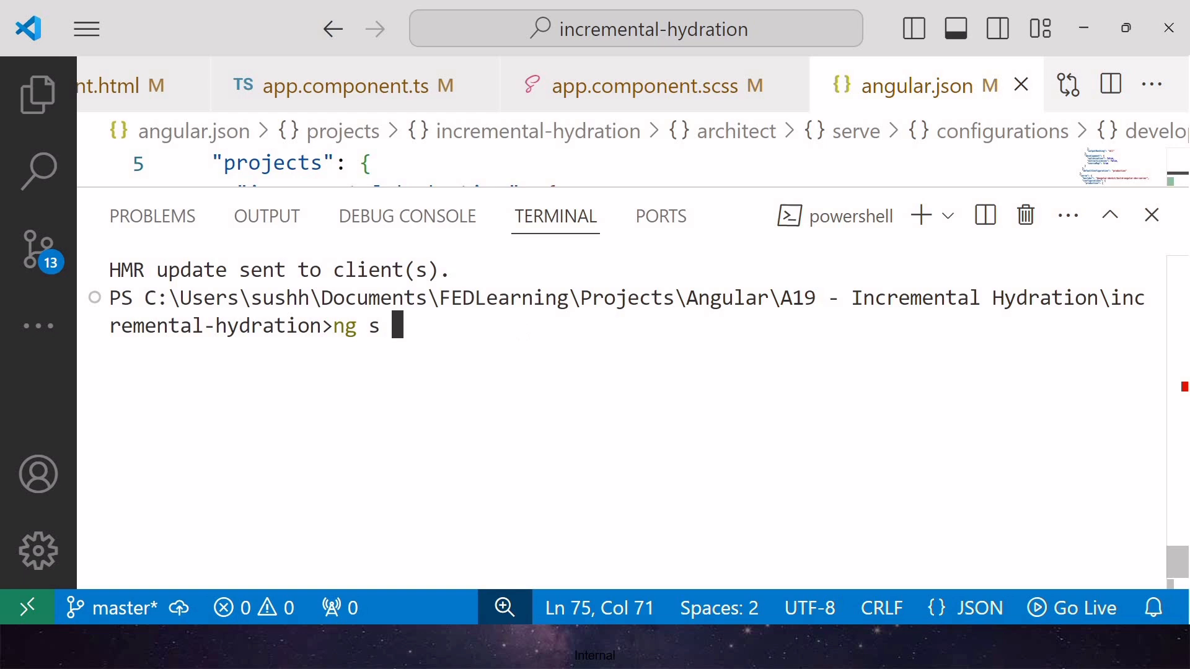
pyautogui.write('--no-h')
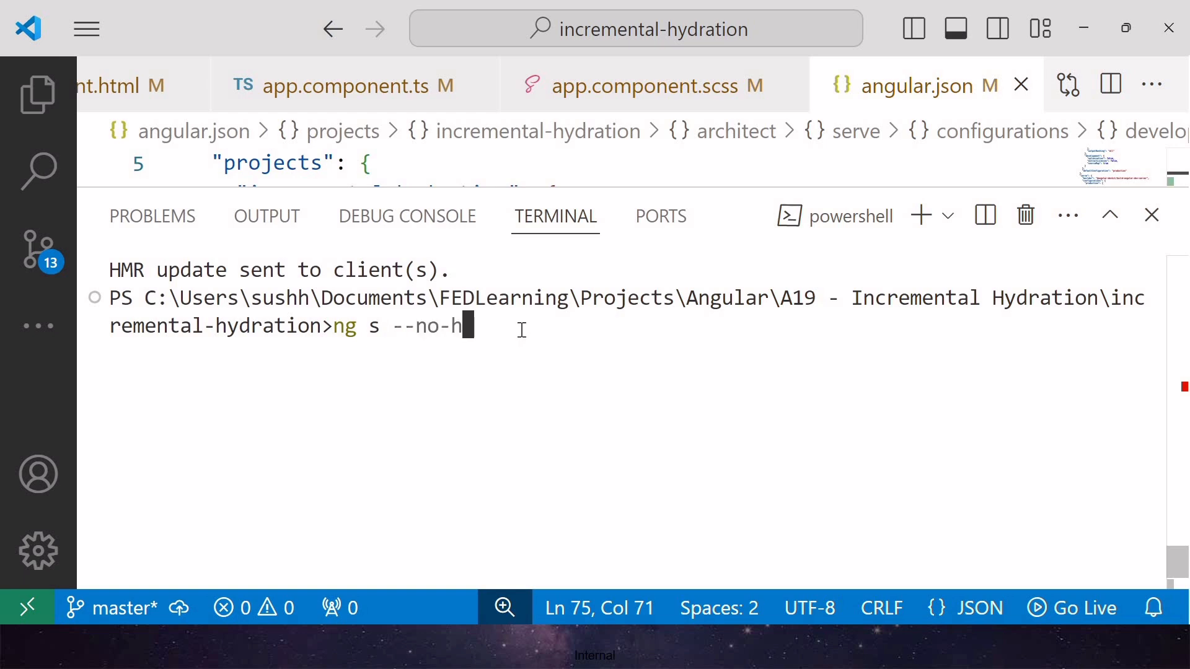
pyautogui.write('mr')
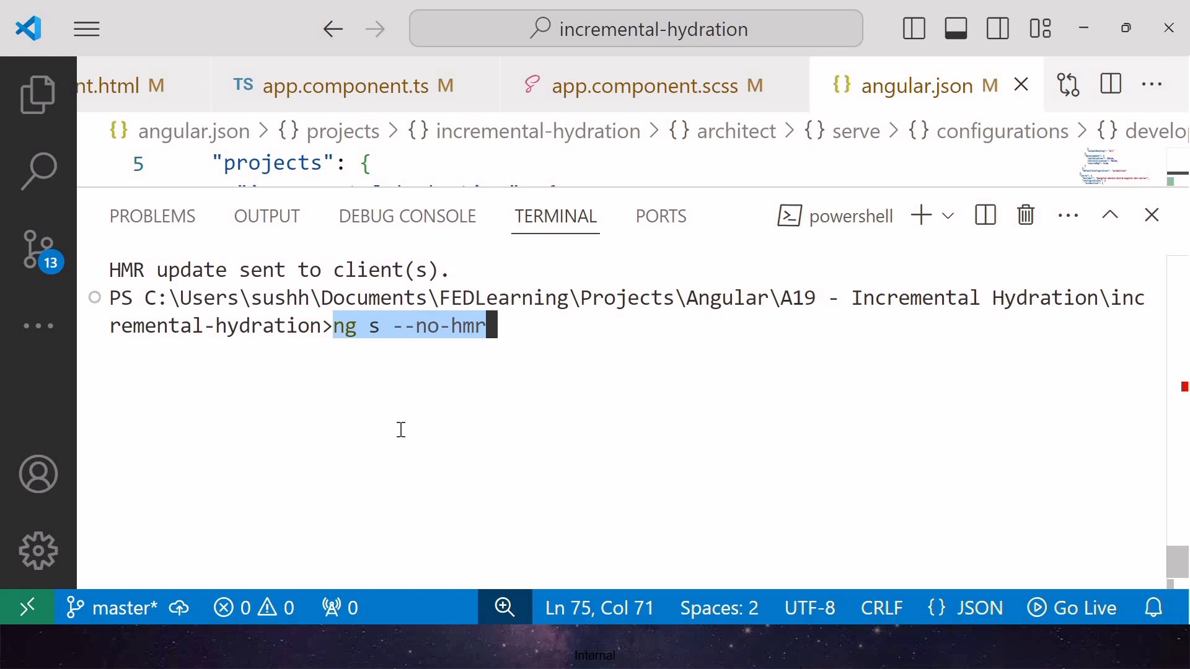
pyautogui.press('Return')
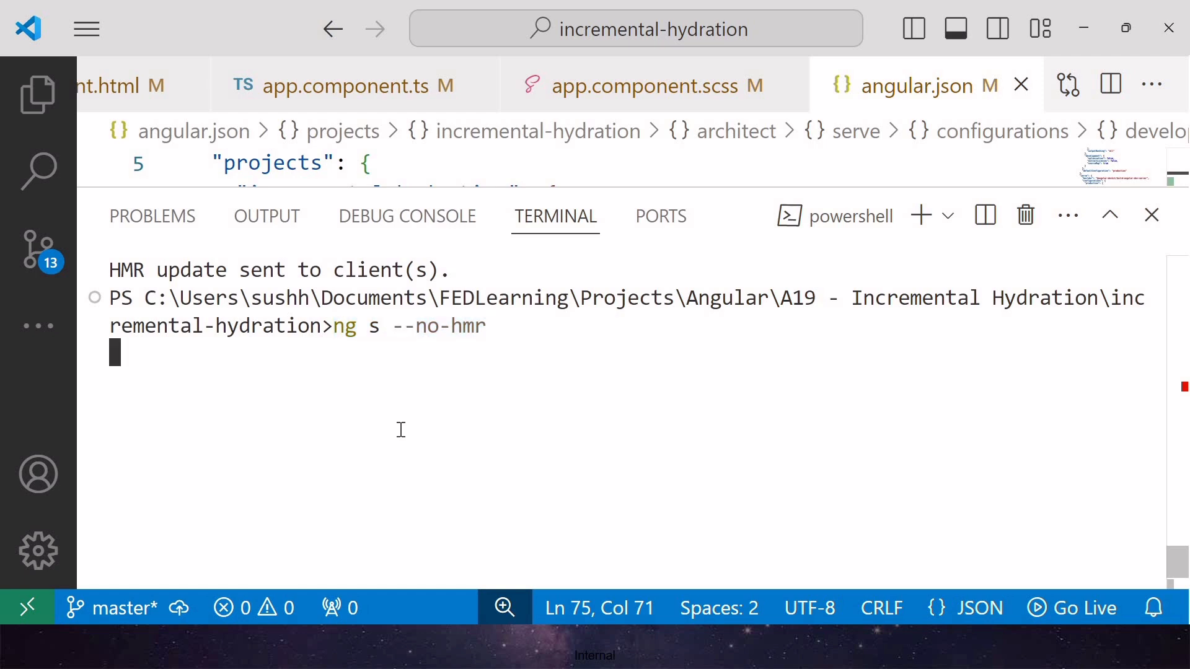
pyautogui.press('Return')
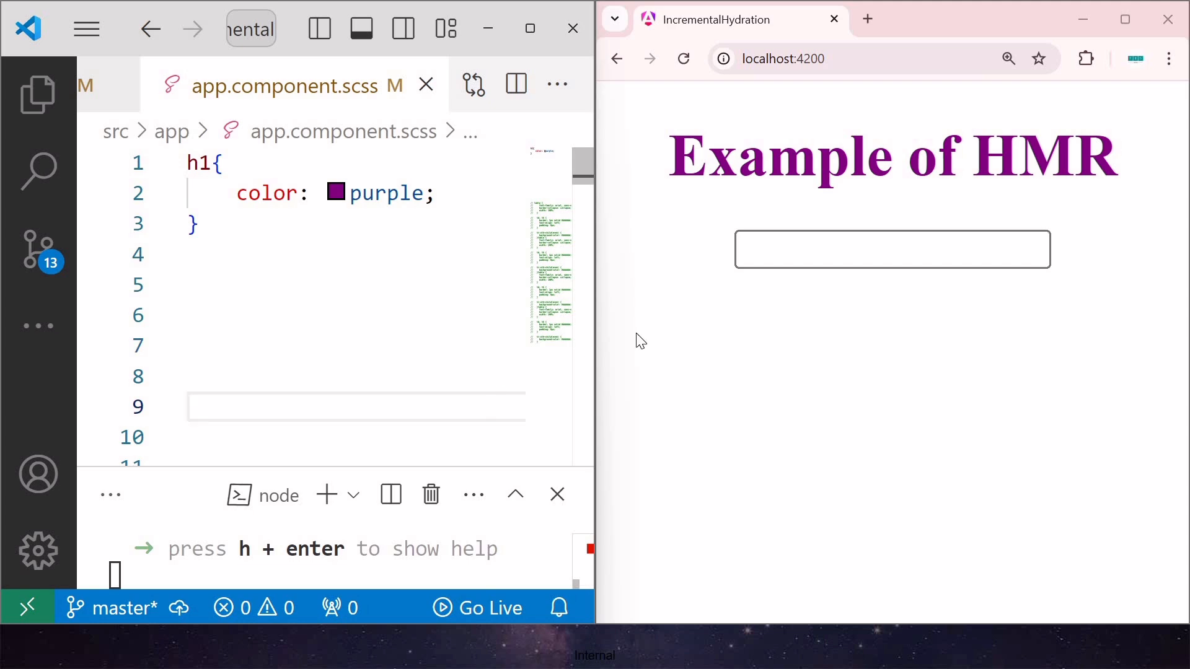
# - Type 'xyz' into the page's text input in Chrome
pyautogui.click(892, 250)
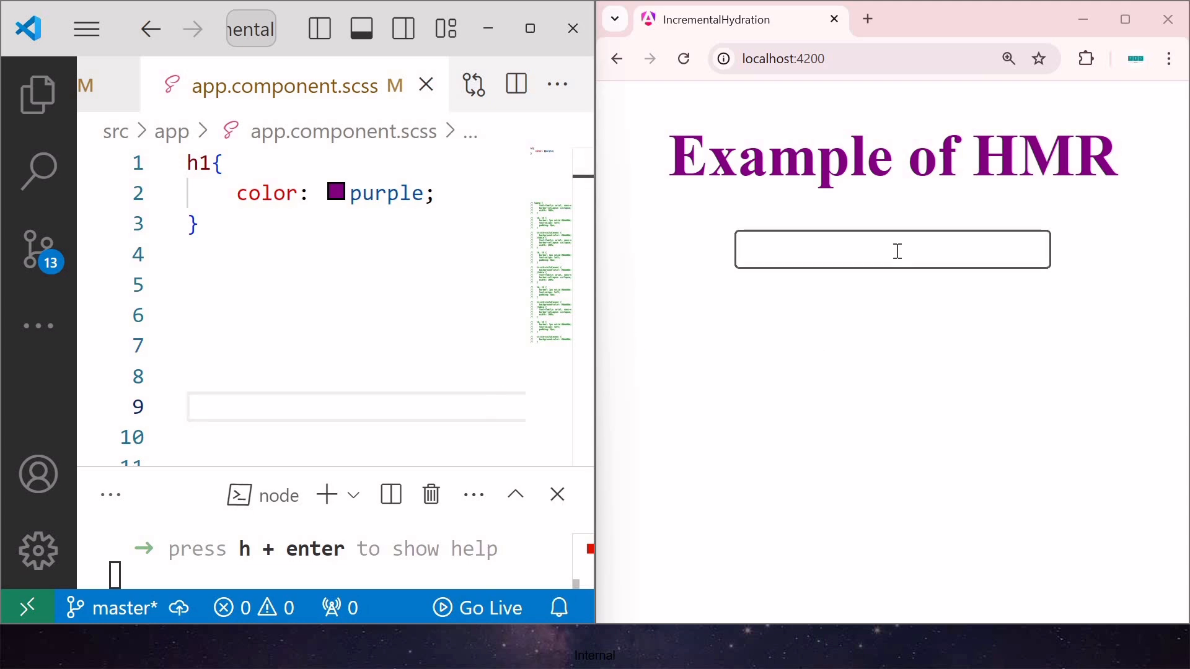
pyautogui.write('xy')
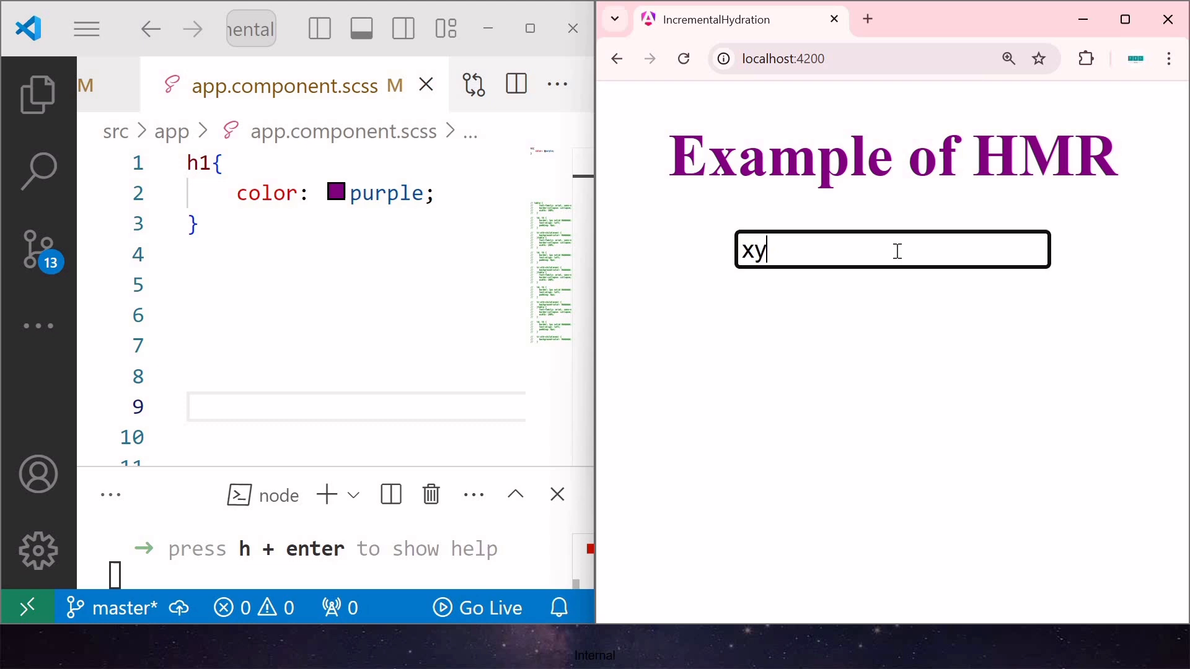
pyautogui.write('z')
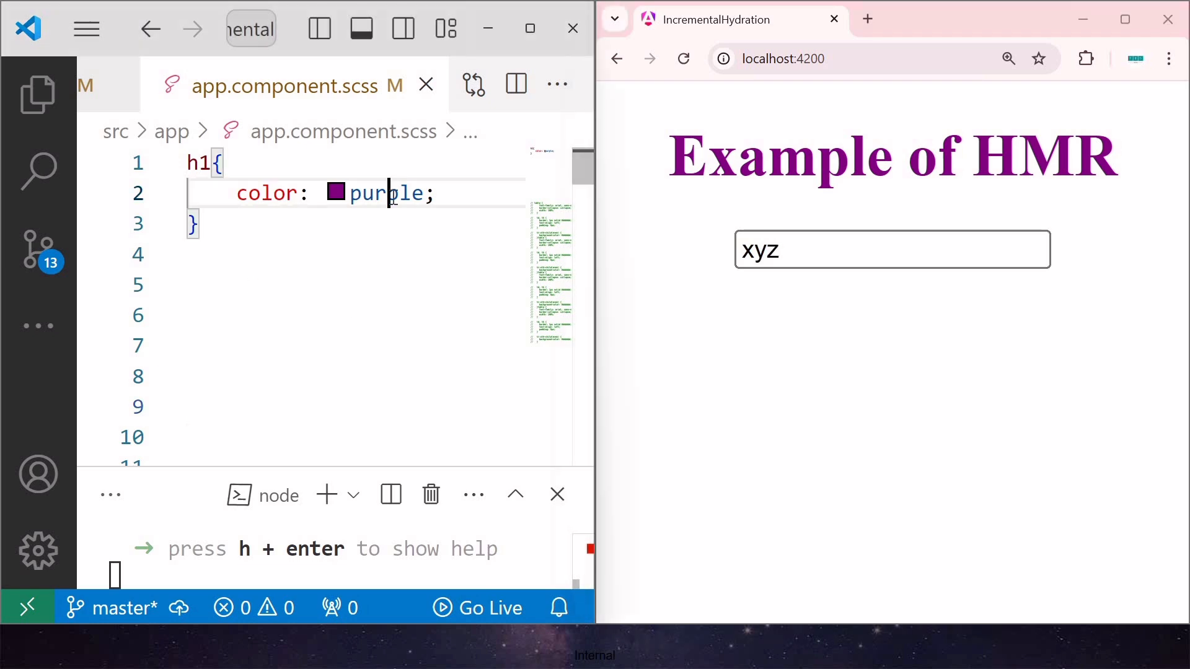
# - Set the h1 colour to green, then skyblue, and see the reload clear the input
pyautogui.write('green')
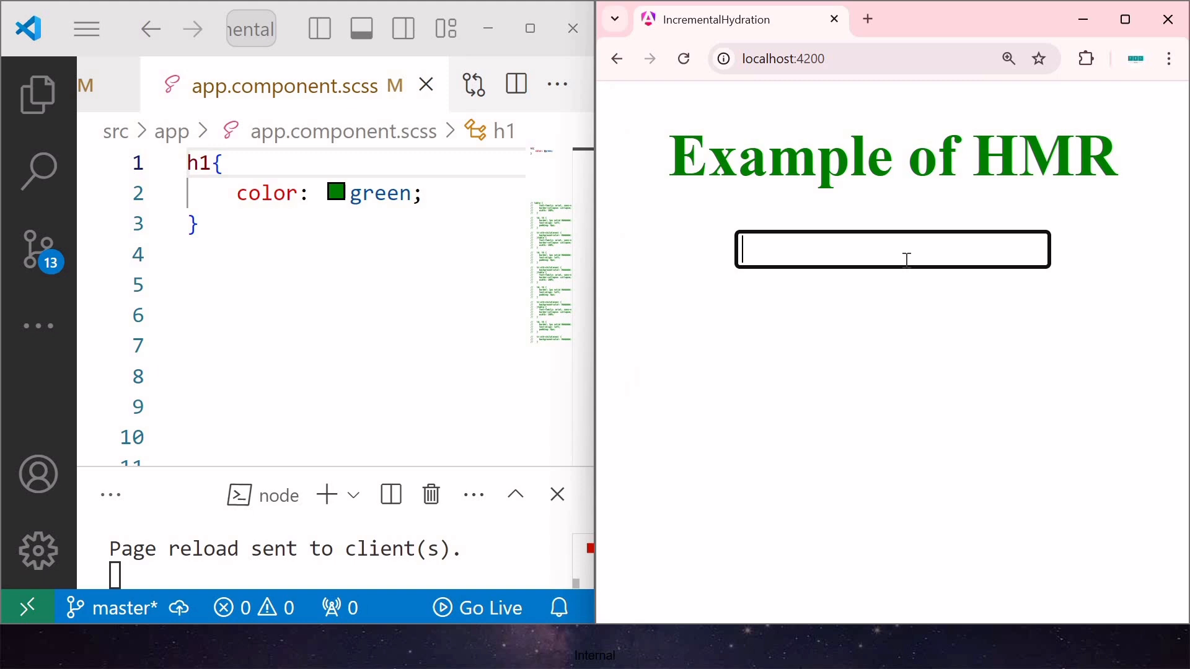
pyautogui.moveTo(888, 253)
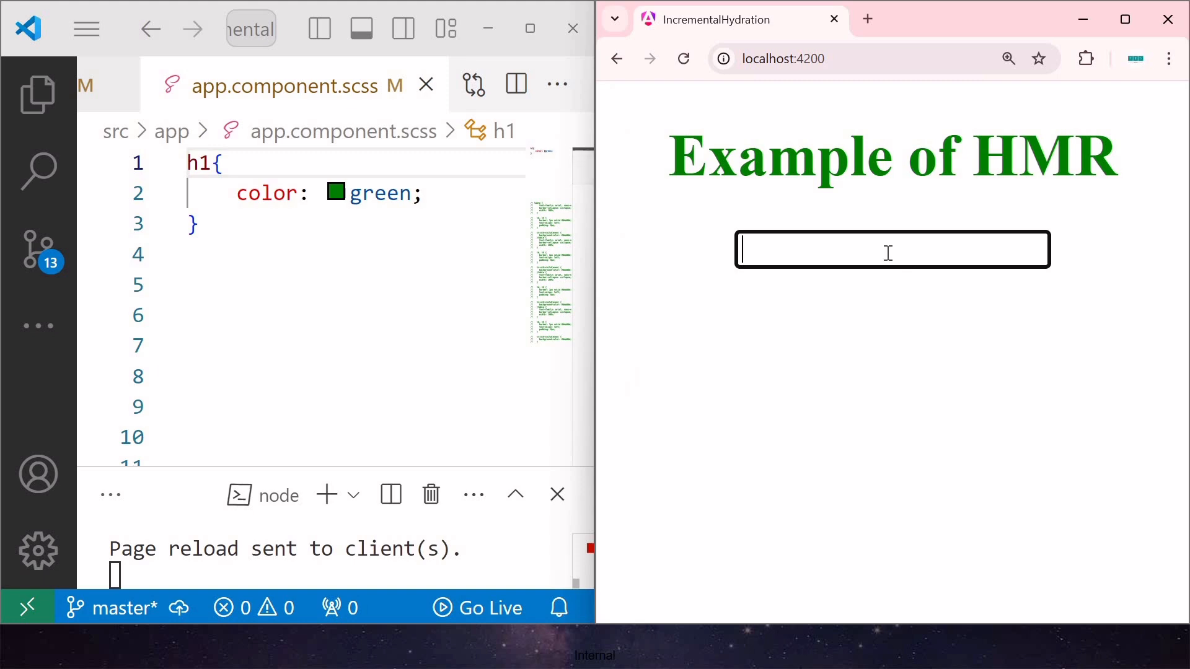
pyautogui.write('FEDL')
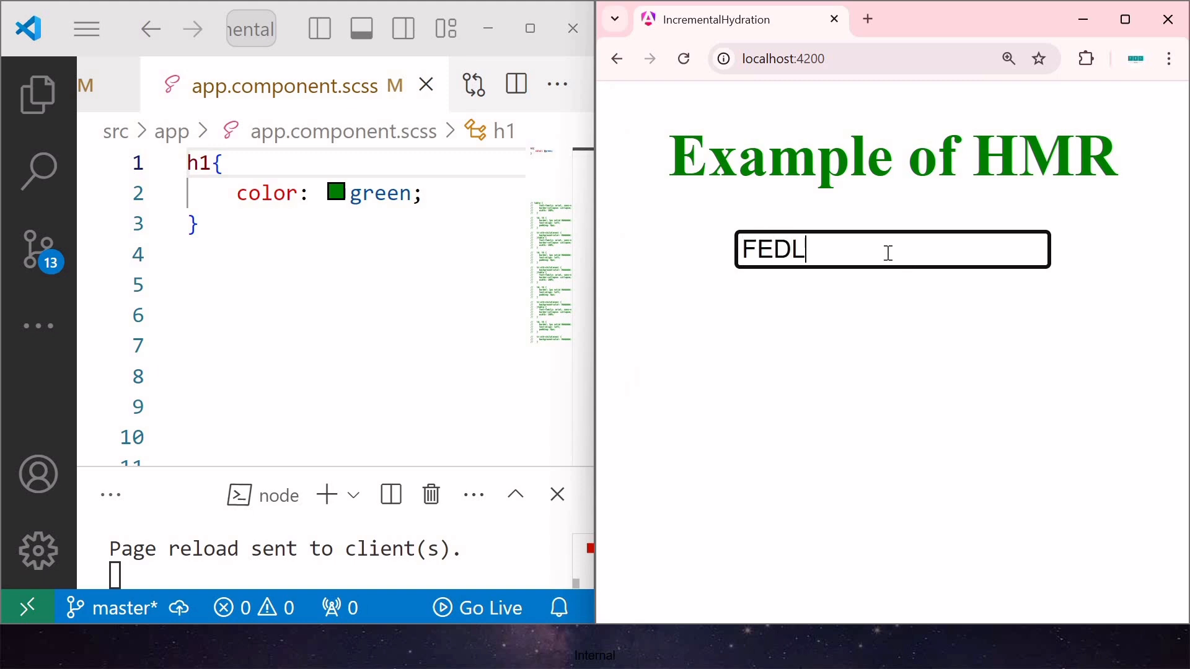
pyautogui.write('earning')
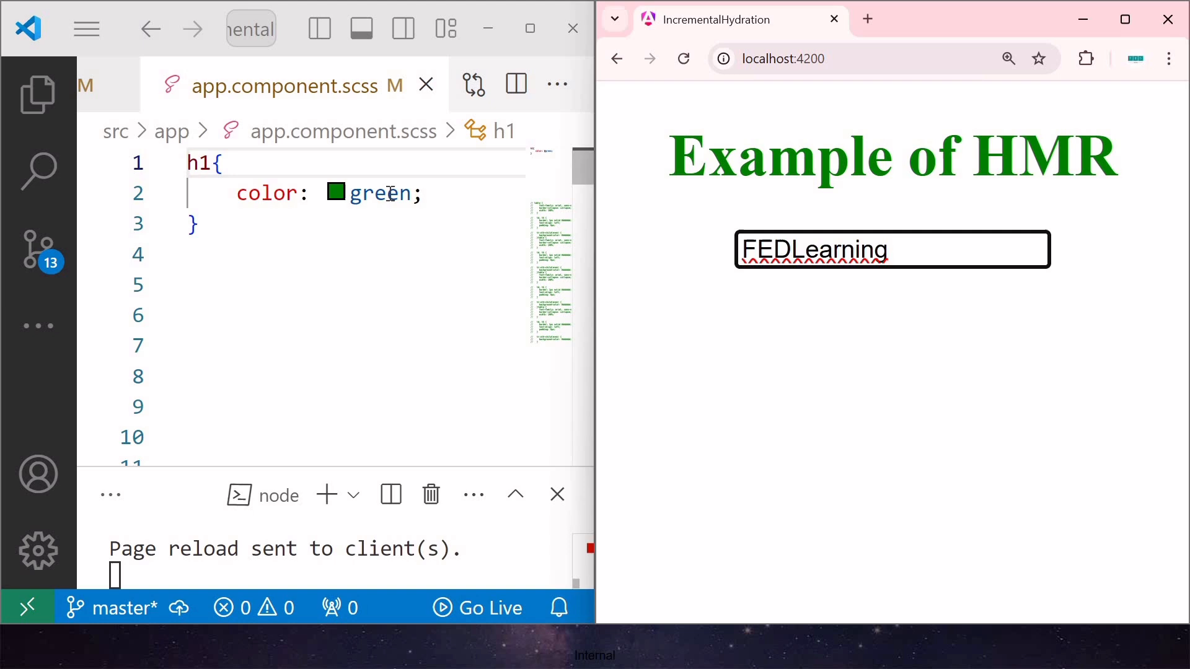
pyautogui.write('skyblu')
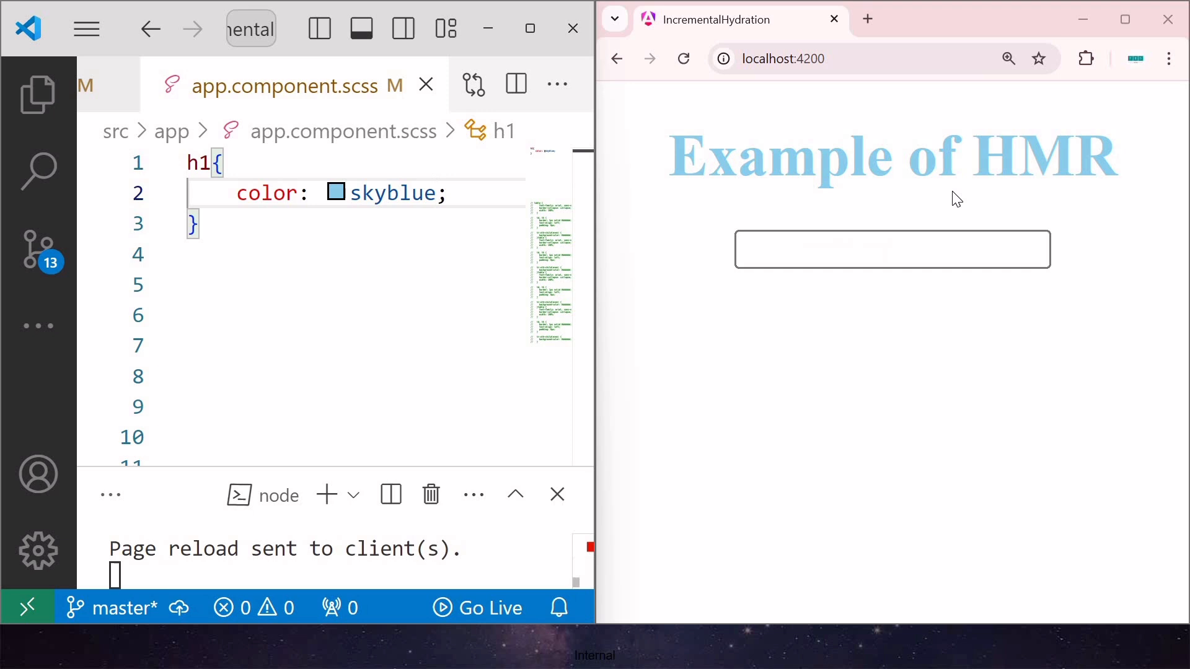
pyautogui.click(893, 250)
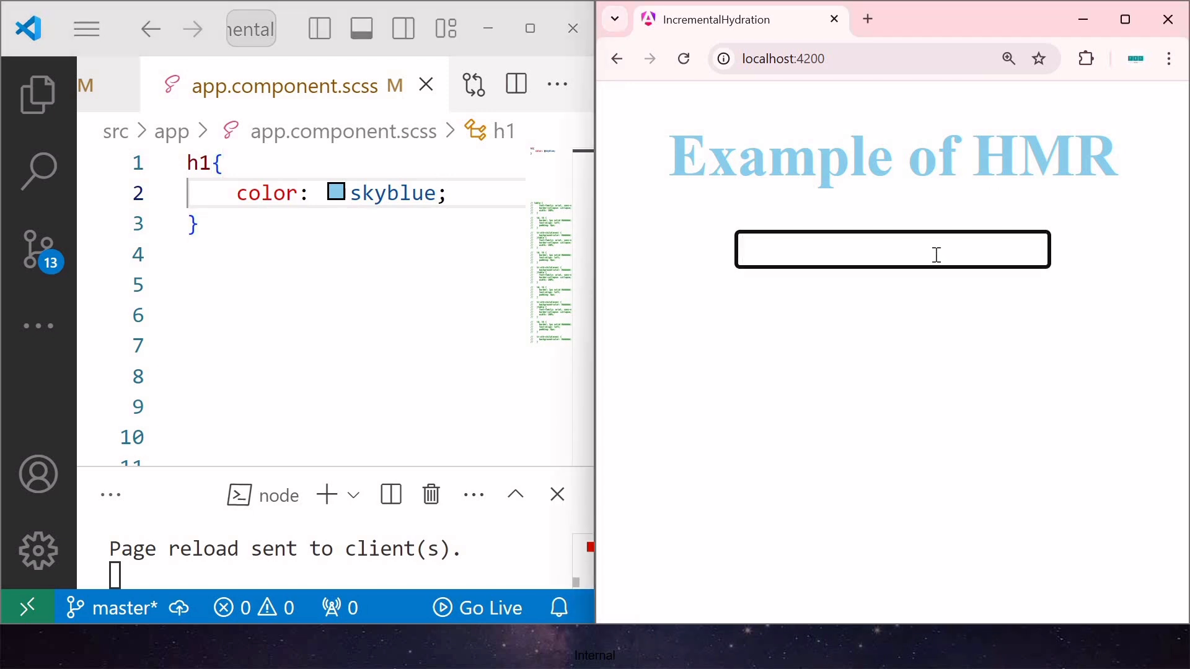
pyautogui.moveTo(531, 378)
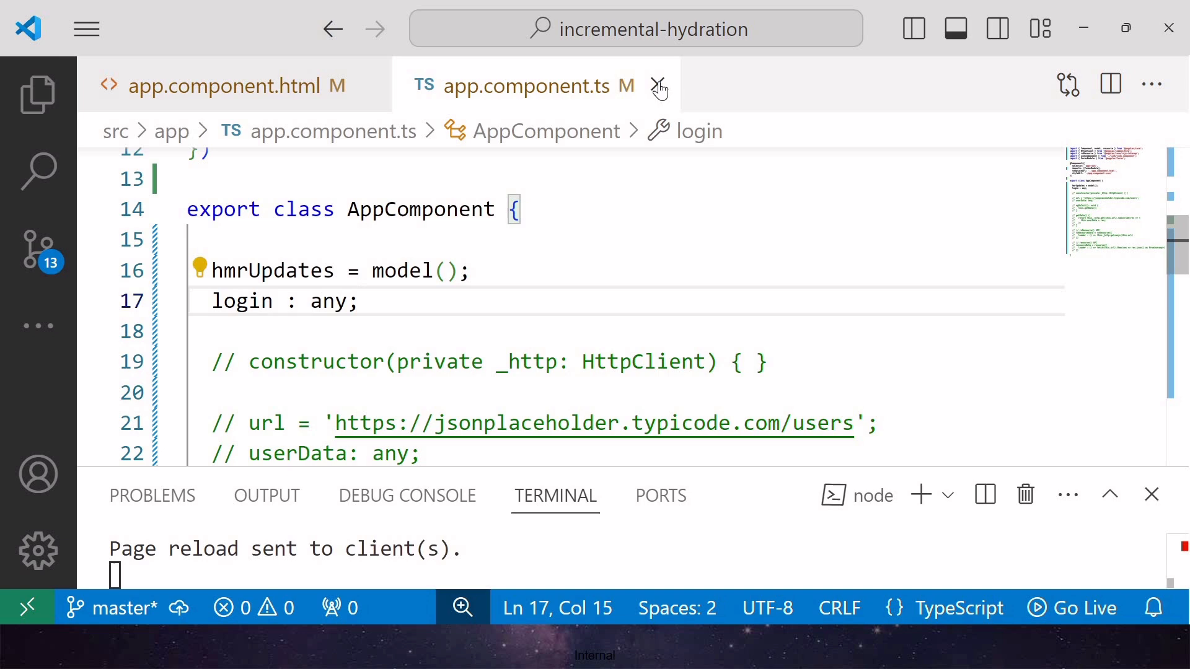
# - Close the app.component.ts and .html tabs and select the four-item HMR benefits list
pyautogui.click(659, 86)
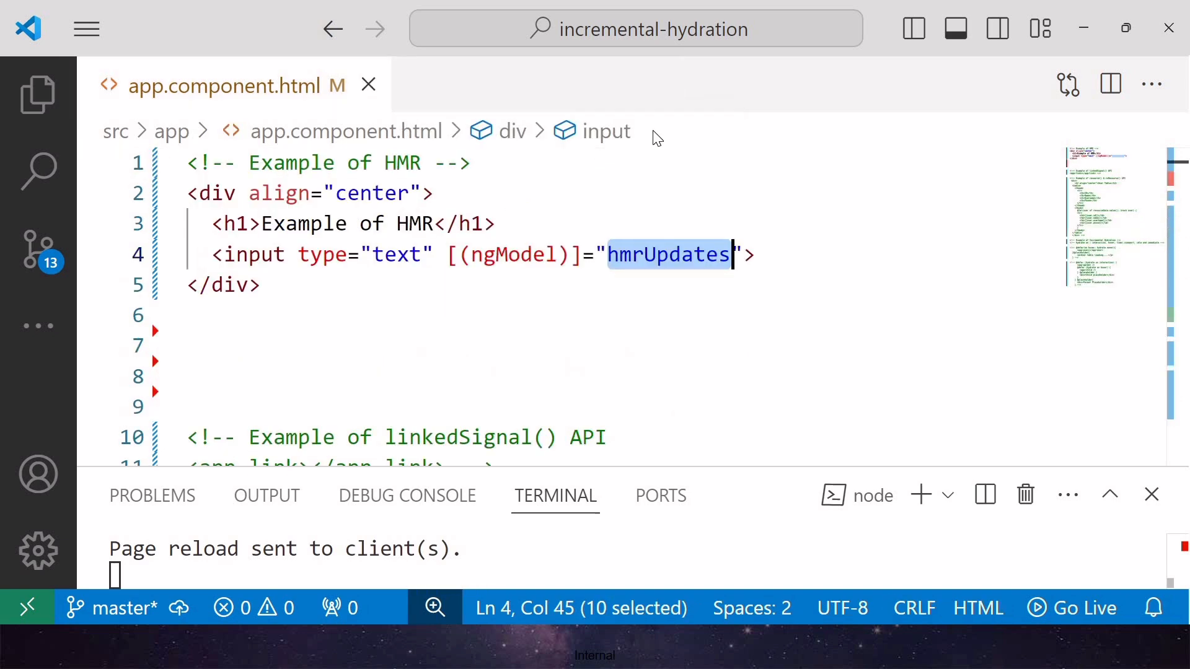
pyautogui.press('ctrl+n')
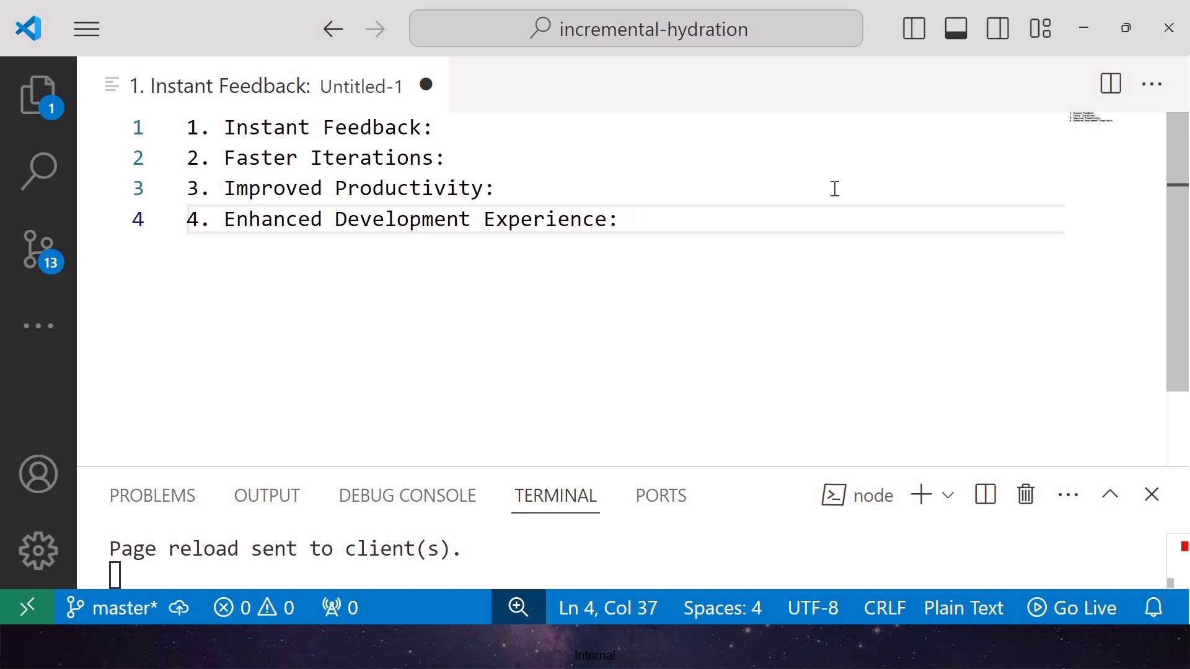
pyautogui.tripleClick(326, 126)
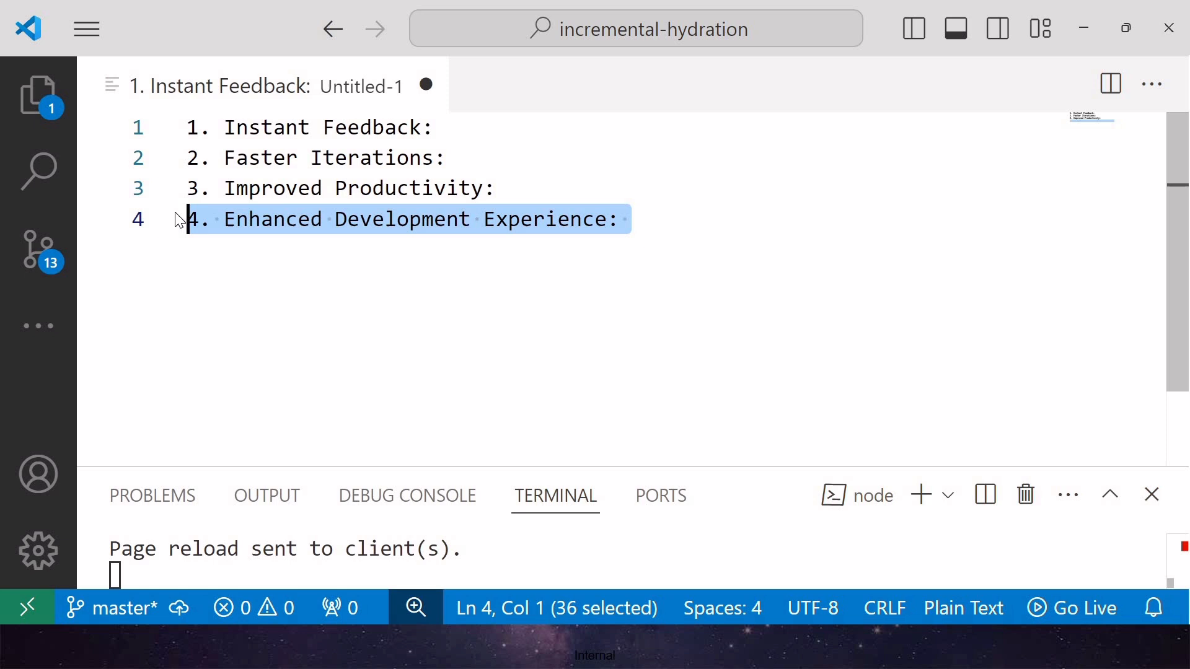
pyautogui.press('ctrl+a')
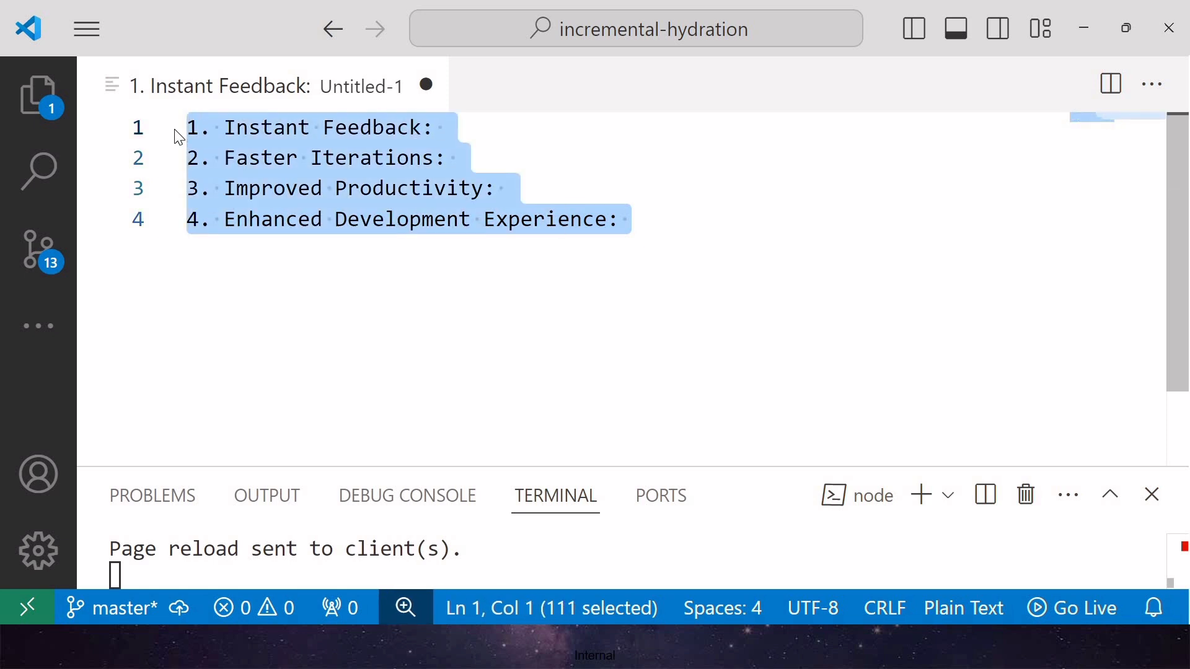